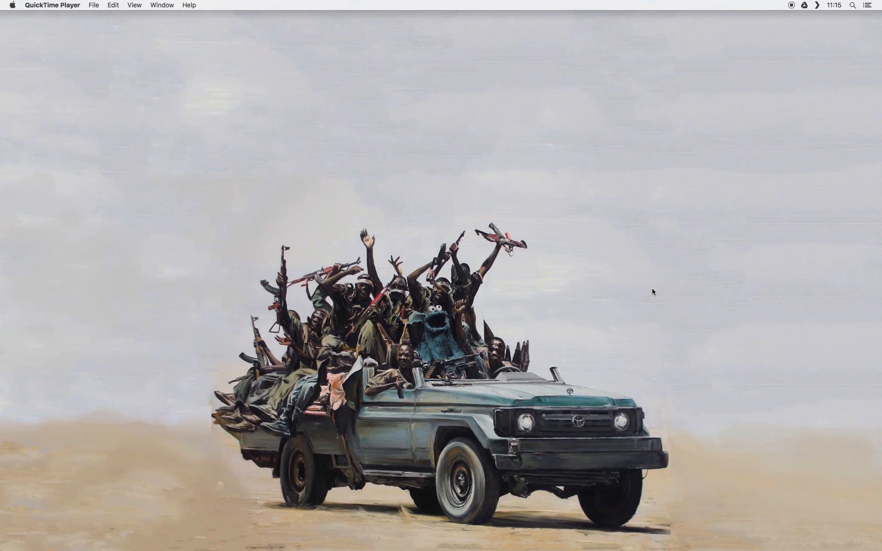
pyautogui.moveTo(599, 288)
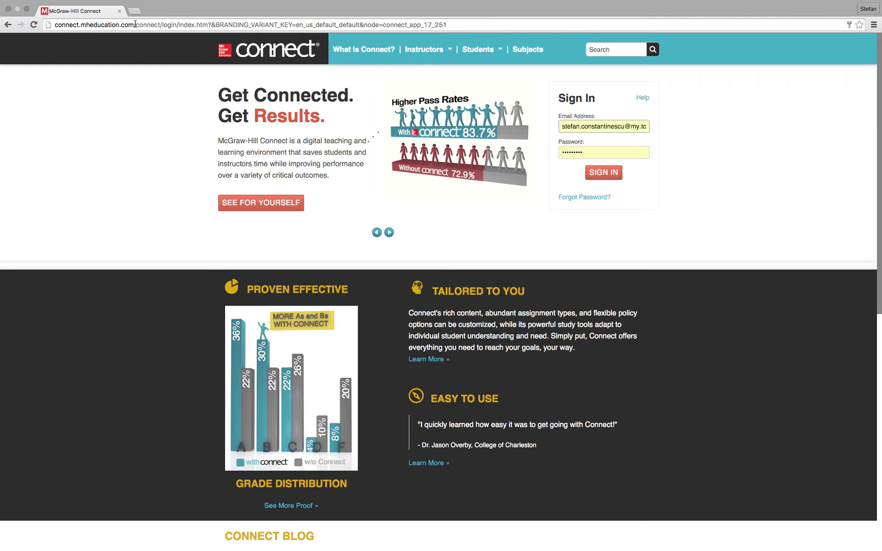
pyautogui.moveTo(160, 53)
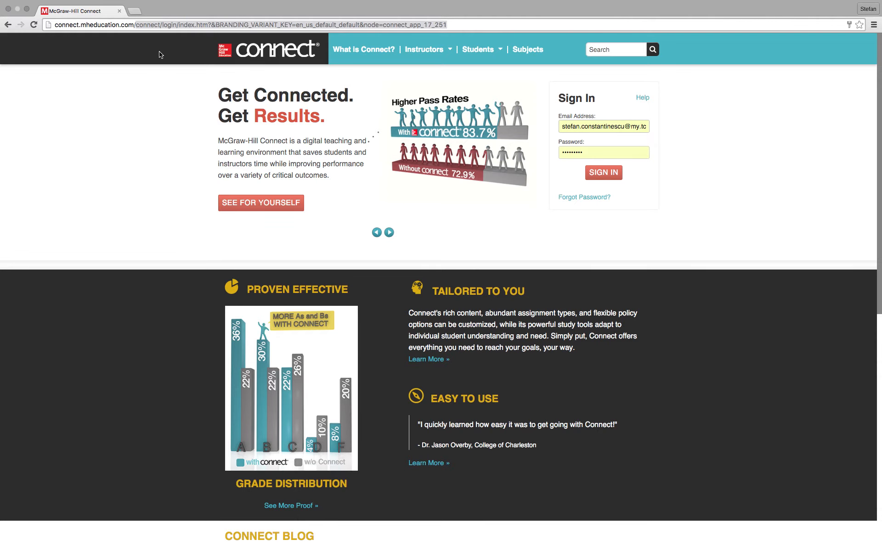
# Enter the password and sign in to McGraw-Hill Connect
pyautogui.click(225, 24)
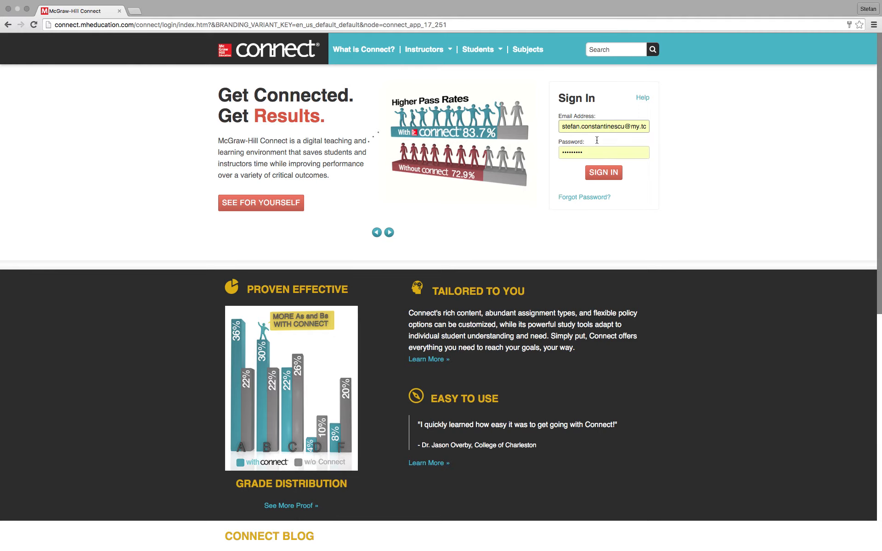
pyautogui.moveTo(617, 151)
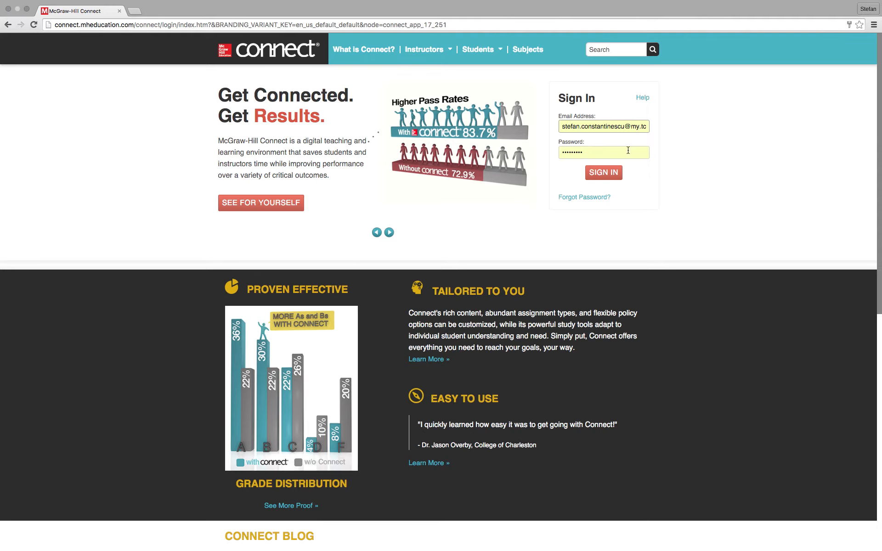
pyautogui.click(603, 173)
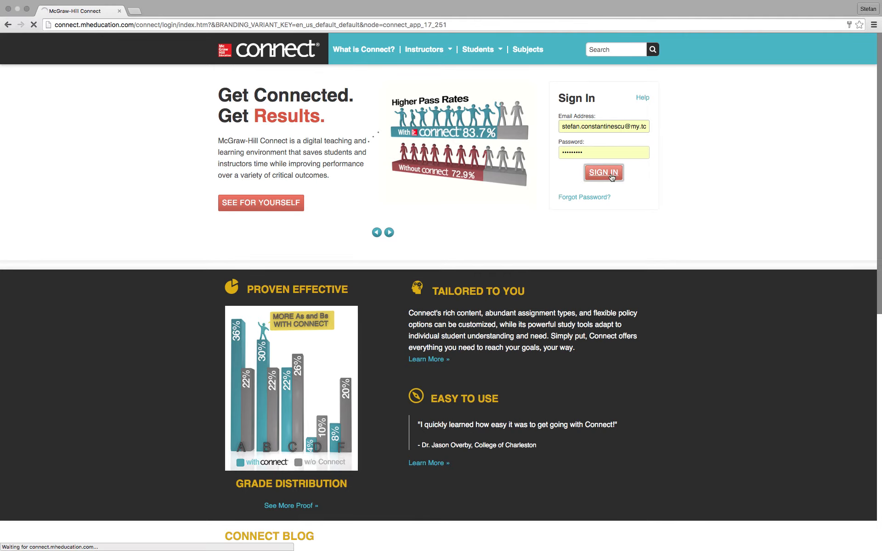
pyautogui.click(603, 172)
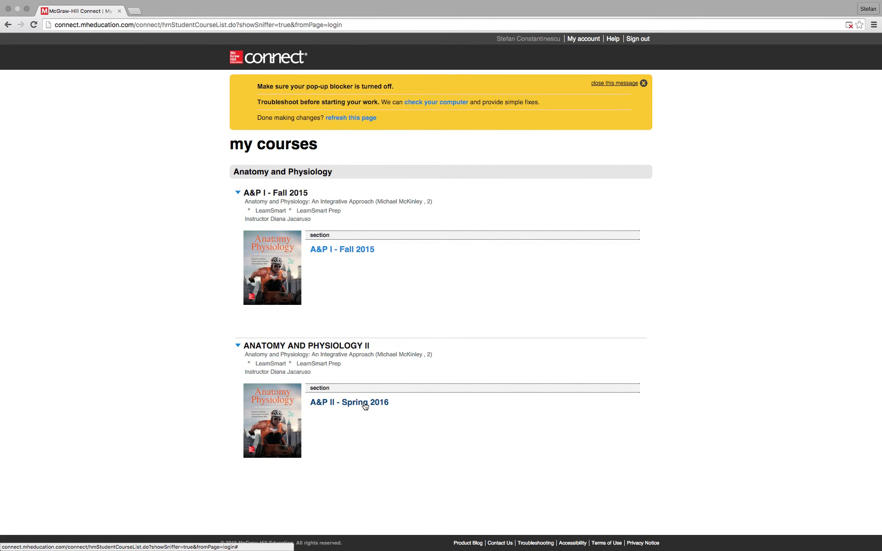
# Open the A&P II - Spring 2016 section and launch Anatomy & Physiology Revealed
pyautogui.click(348, 403)
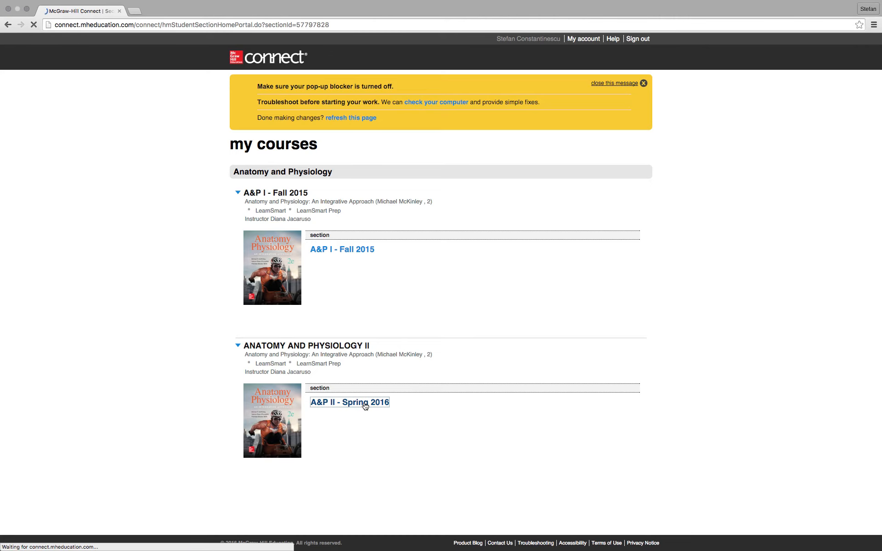
pyautogui.click(348, 402)
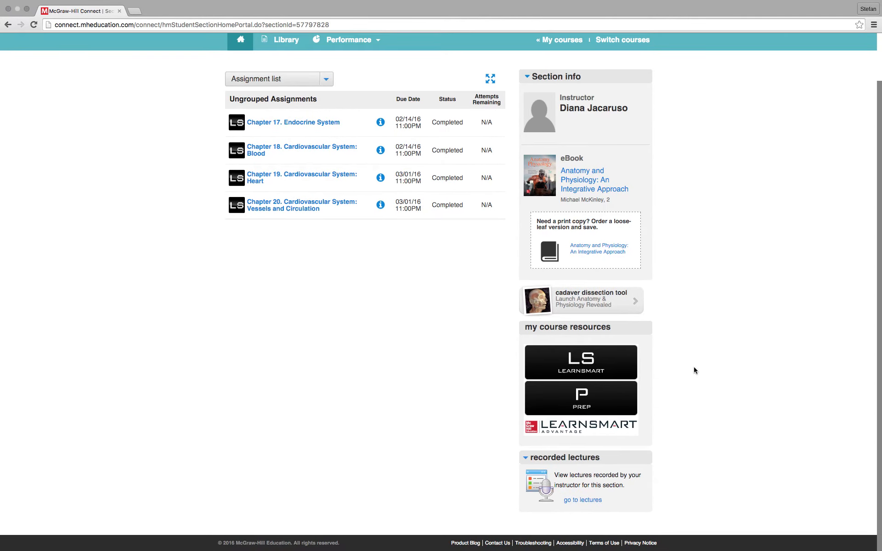
pyautogui.moveTo(584, 305)
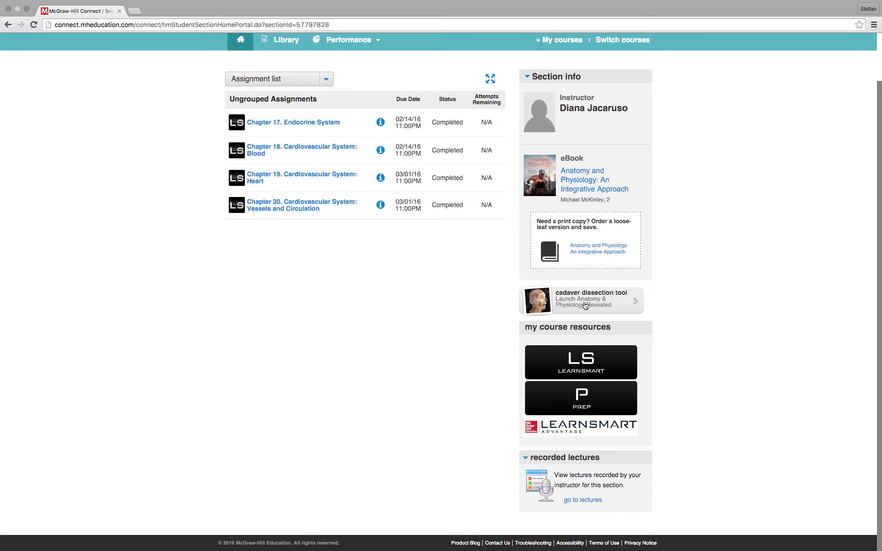
pyautogui.moveTo(594, 306)
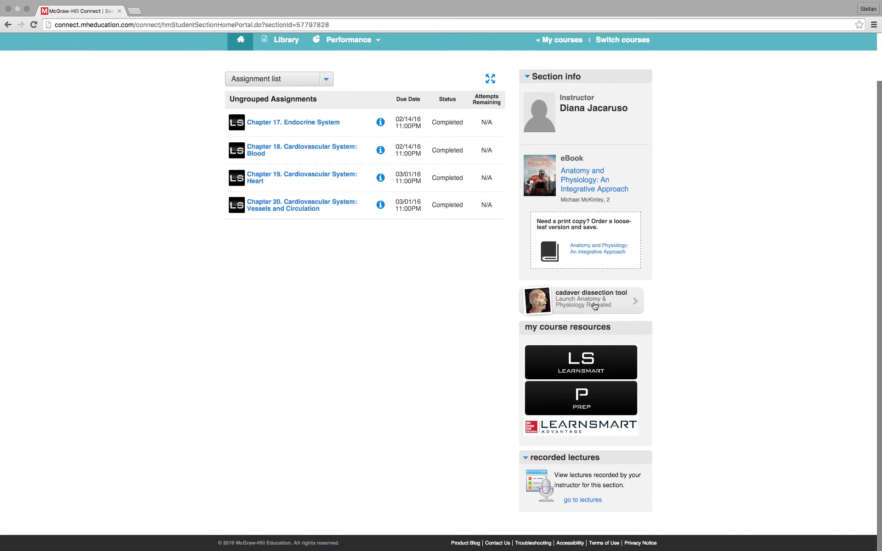
pyautogui.click(581, 300)
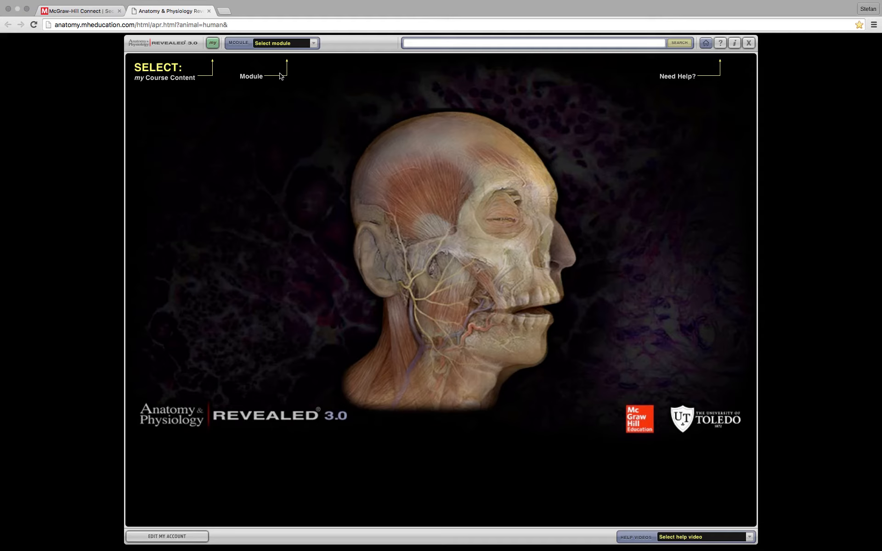
# Load the 8. Endocrine module and switch to Histology mode
pyautogui.click(284, 43)
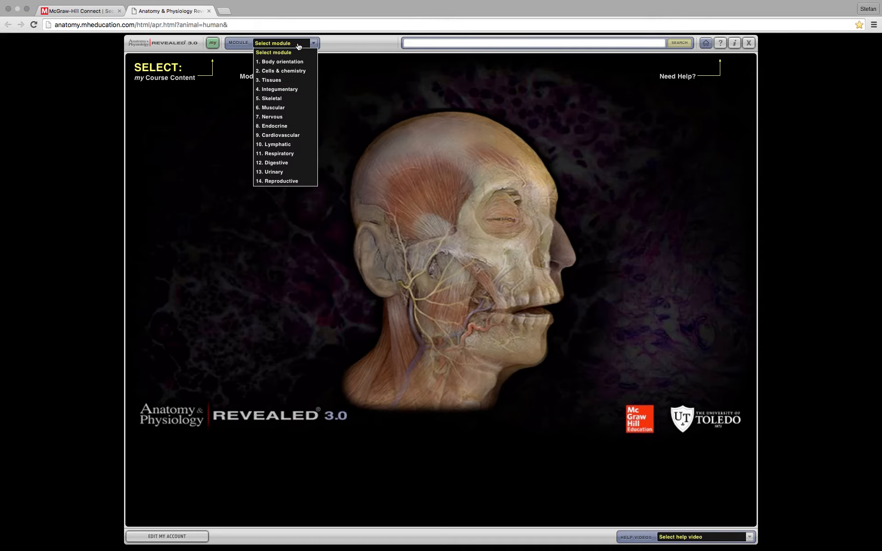
pyautogui.moveTo(293, 44)
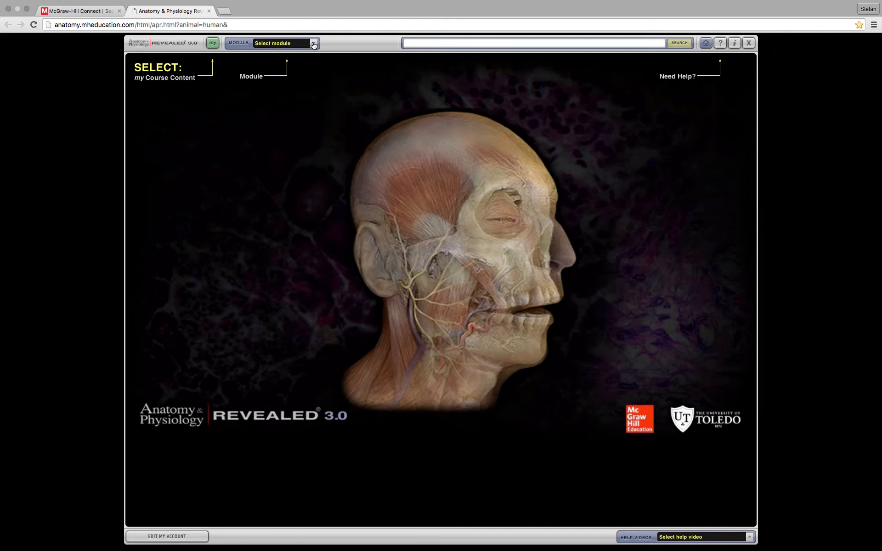
pyautogui.click(312, 43)
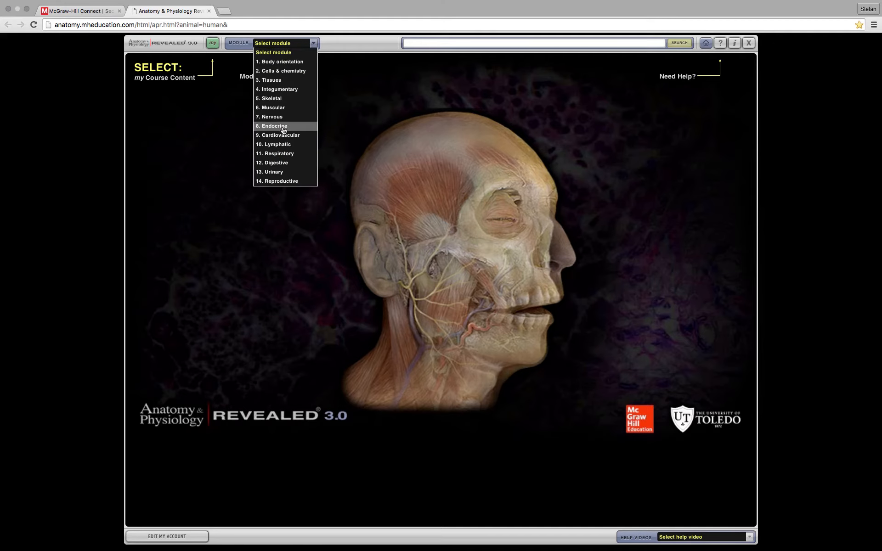
pyautogui.click(271, 125)
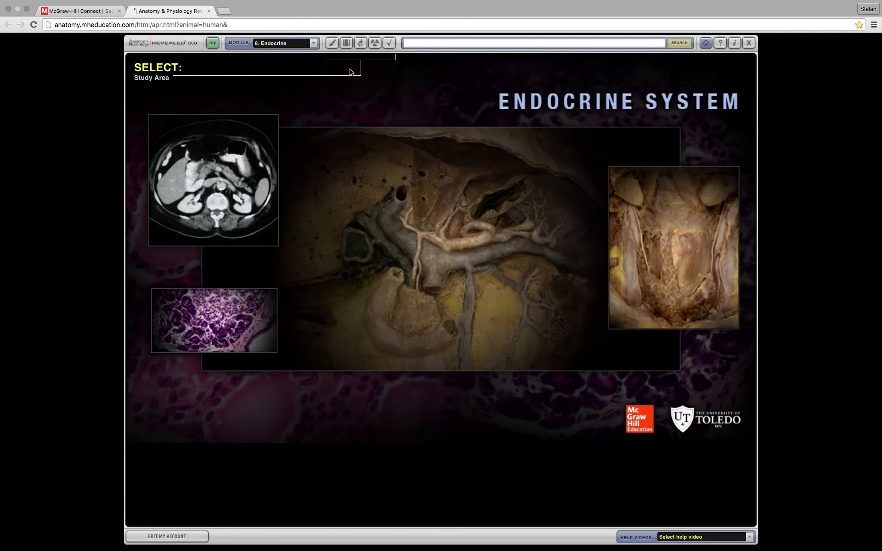
pyautogui.moveTo(361, 43)
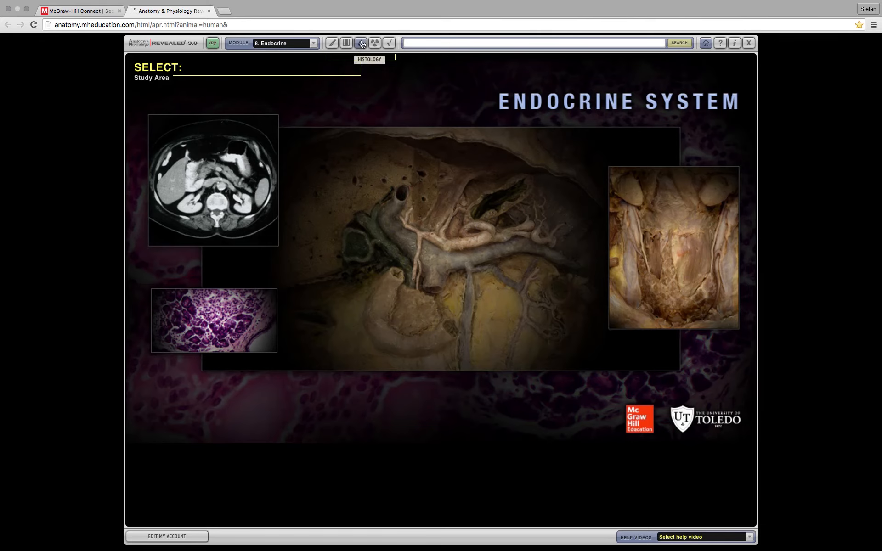
pyautogui.click(361, 43)
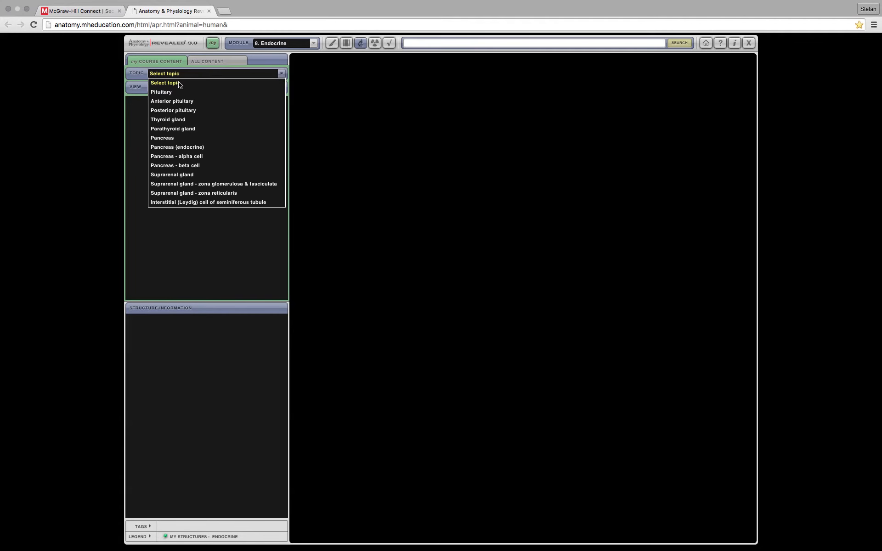
# Show the Pituitary slide, highlighting posterior then anterior pituitary, ending on anterior
pyautogui.click(161, 92)
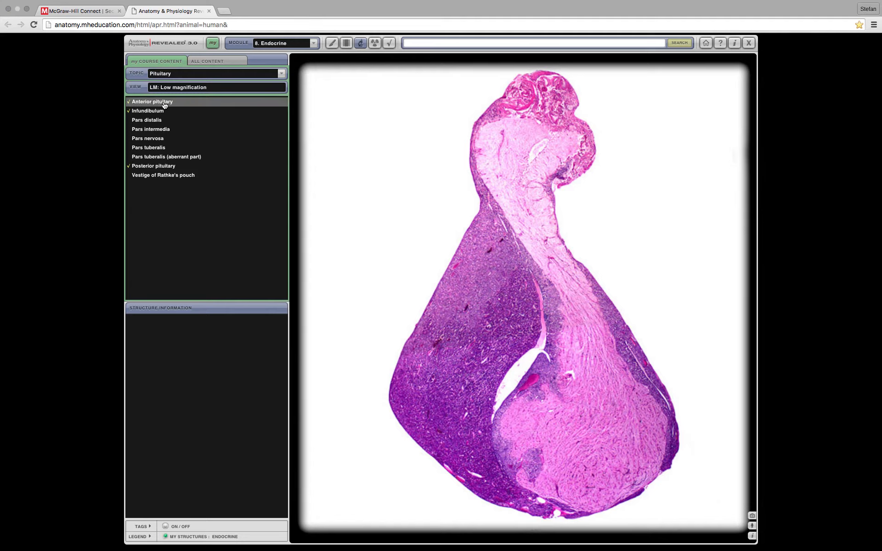
pyautogui.click(151, 101)
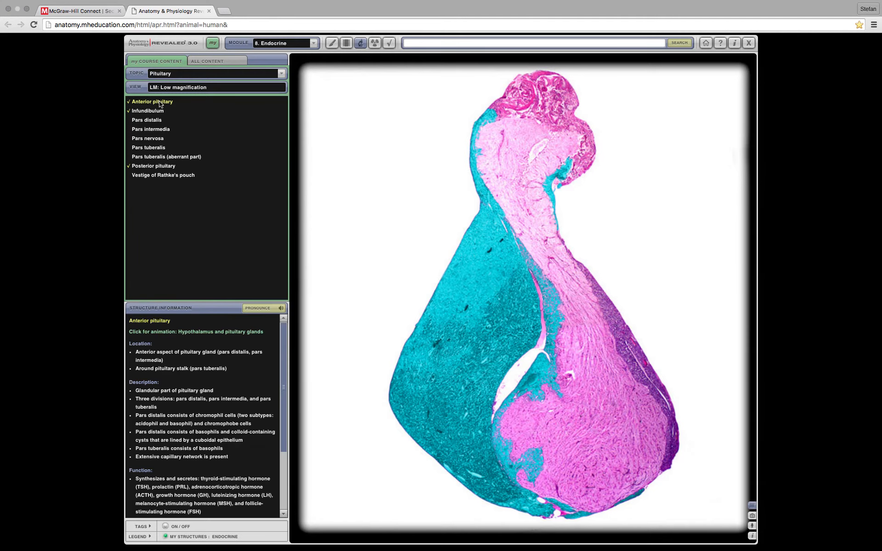
pyautogui.moveTo(461, 311)
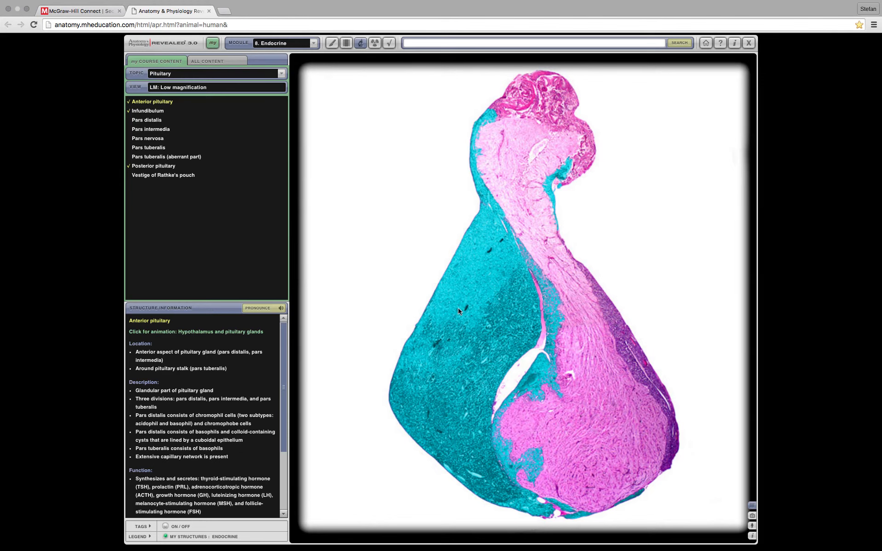
pyautogui.moveTo(296, 207)
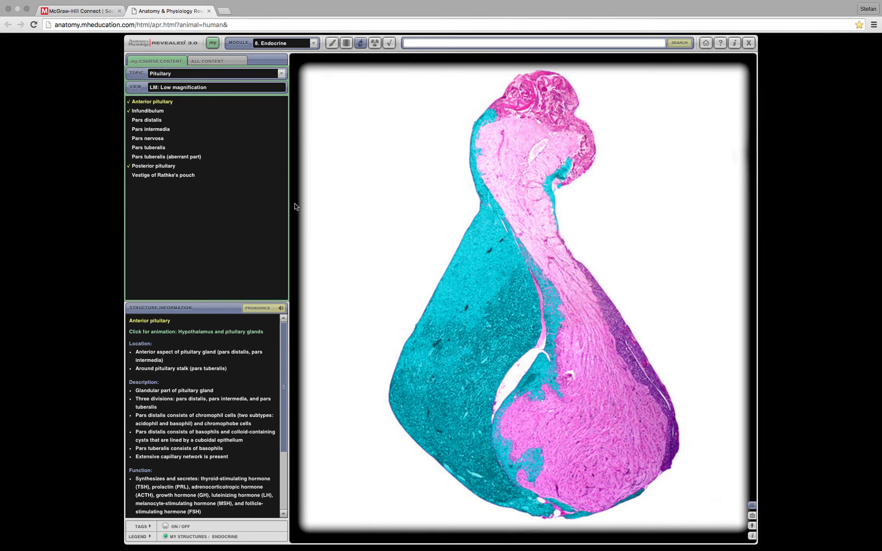
pyautogui.moveTo(448, 382)
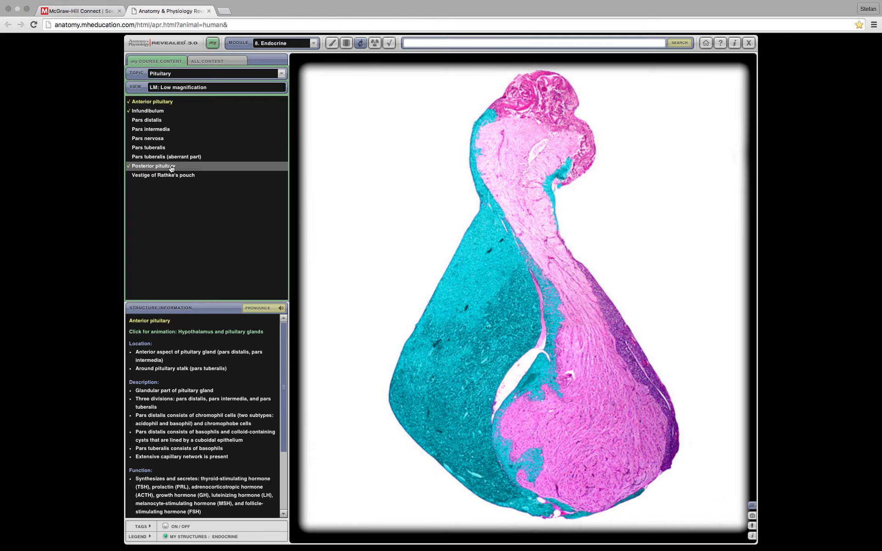
pyautogui.click(153, 165)
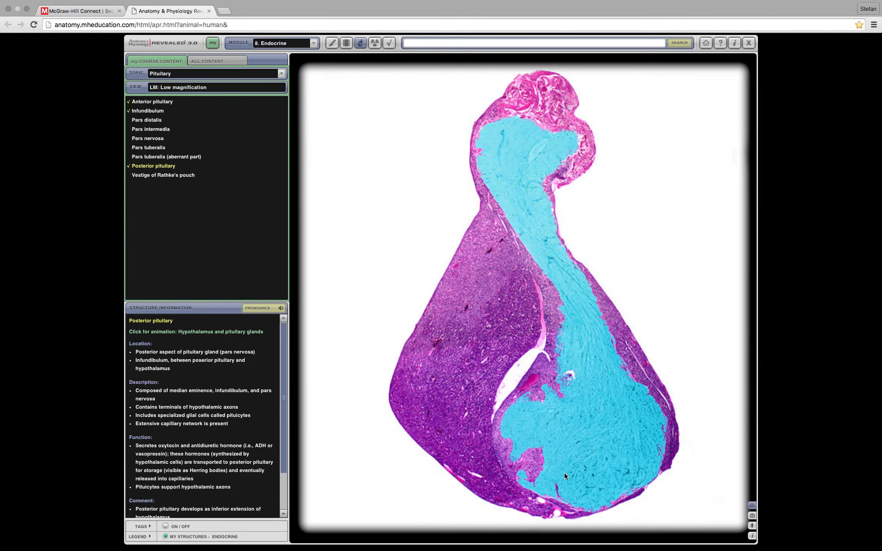
pyautogui.moveTo(581, 386)
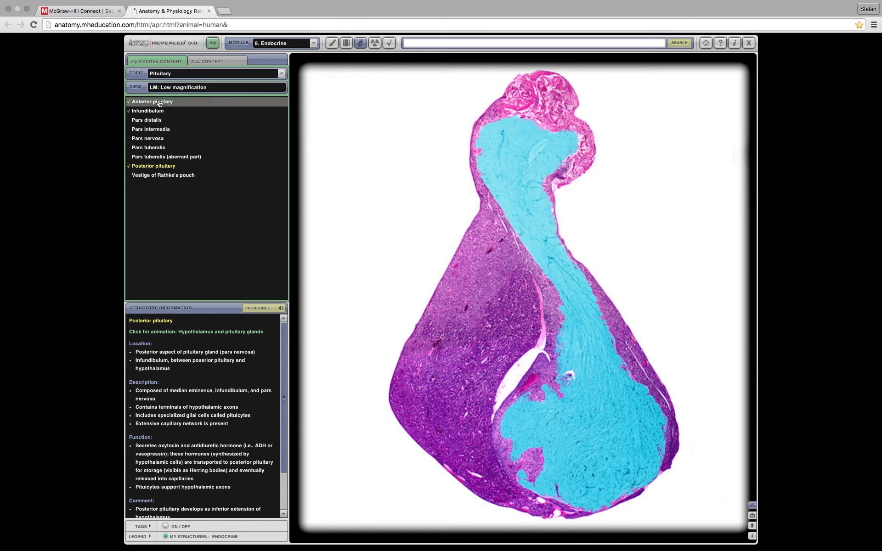
pyautogui.click(152, 102)
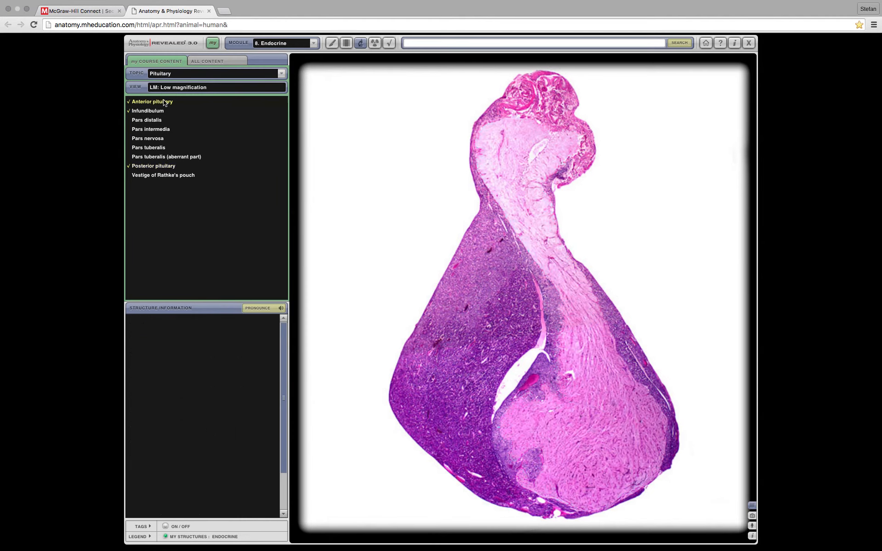
pyautogui.click(152, 102)
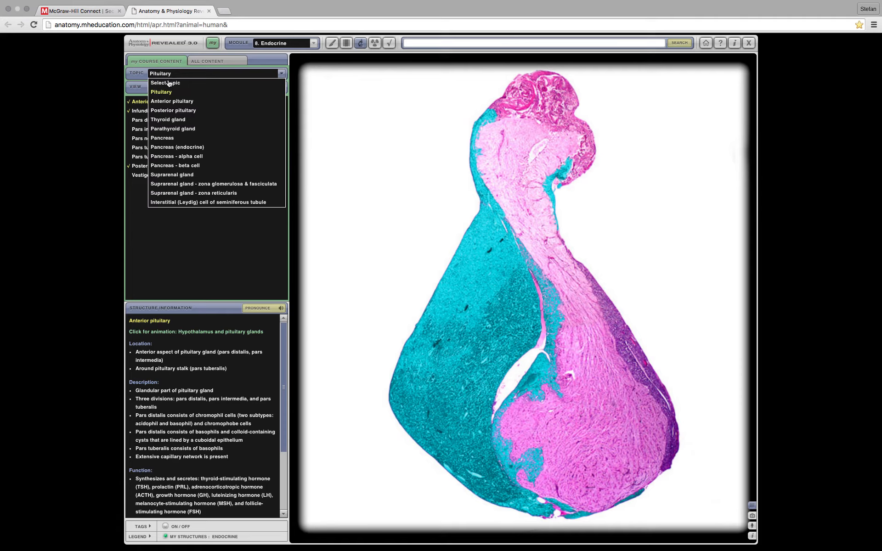
# Show the Thyroid gland topic at LM: Medium magnification
pyautogui.click(167, 119)
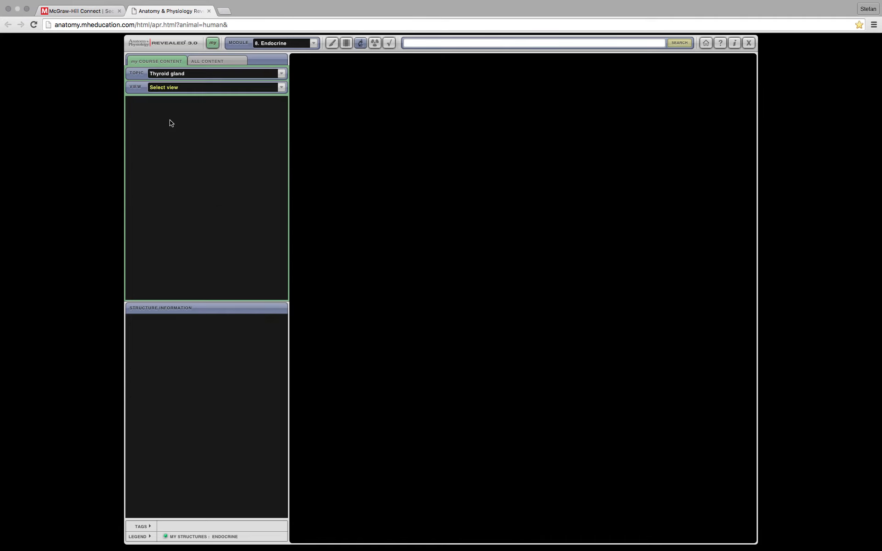
pyautogui.click(216, 87)
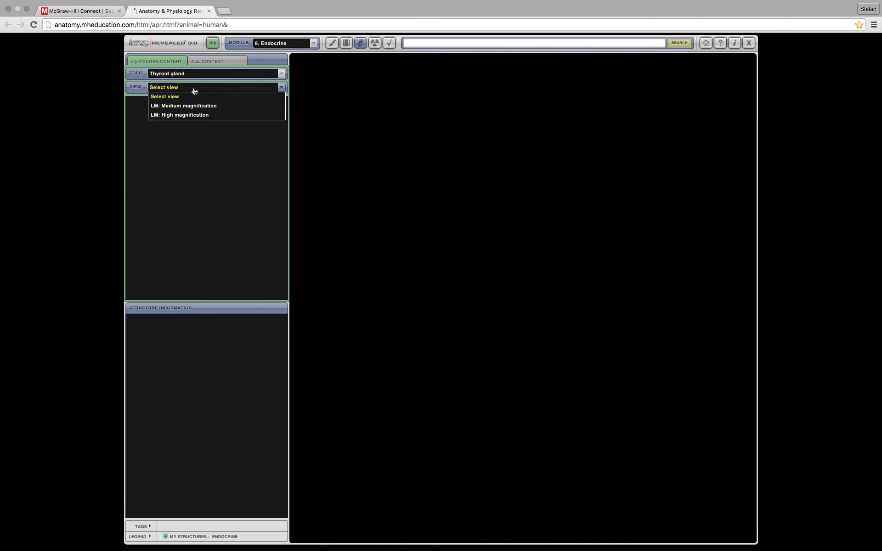
pyautogui.click(183, 105)
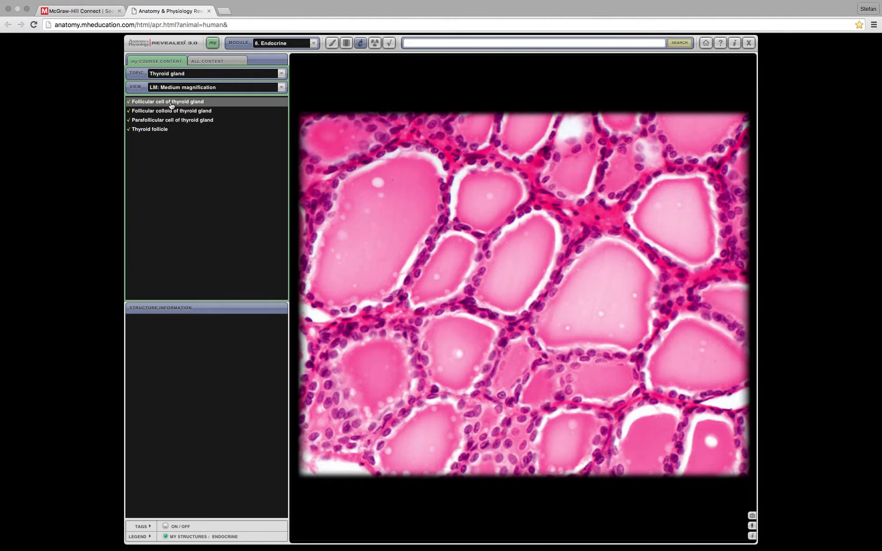
# Highlight follicular cells, follicular colloid and parafollicular cells, ending on parafollicular cells
pyautogui.click(168, 101)
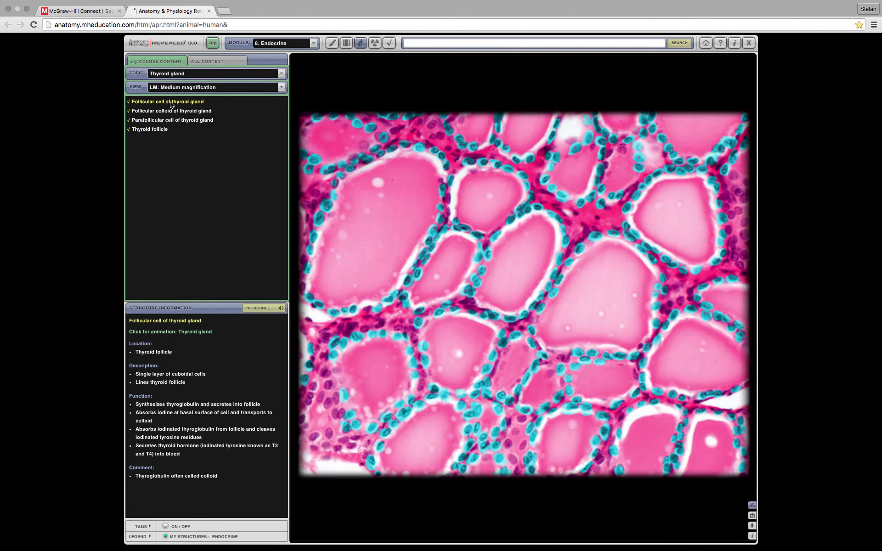
pyautogui.moveTo(430, 248)
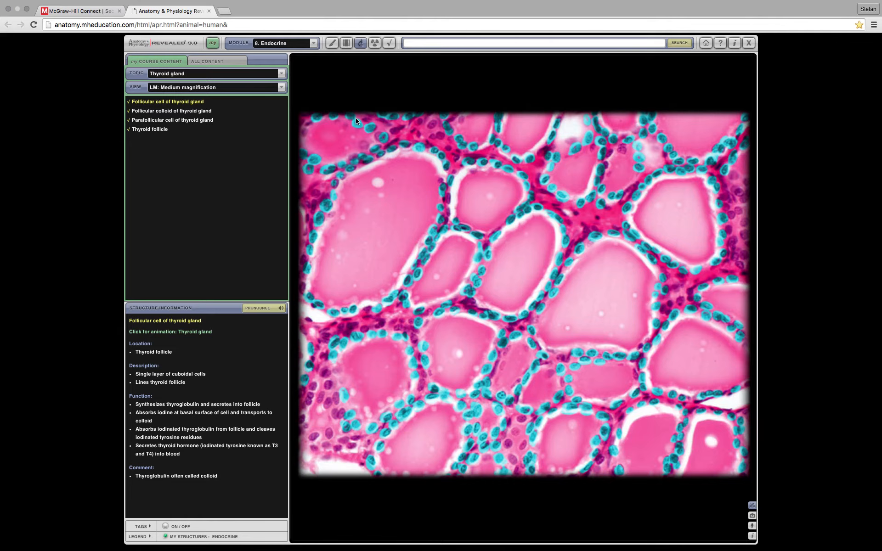
pyautogui.click(171, 110)
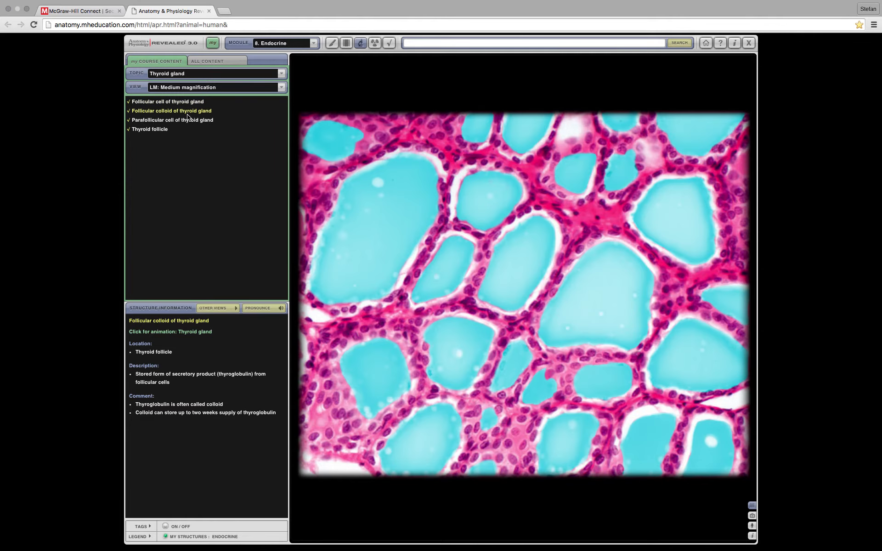
pyautogui.moveTo(386, 205)
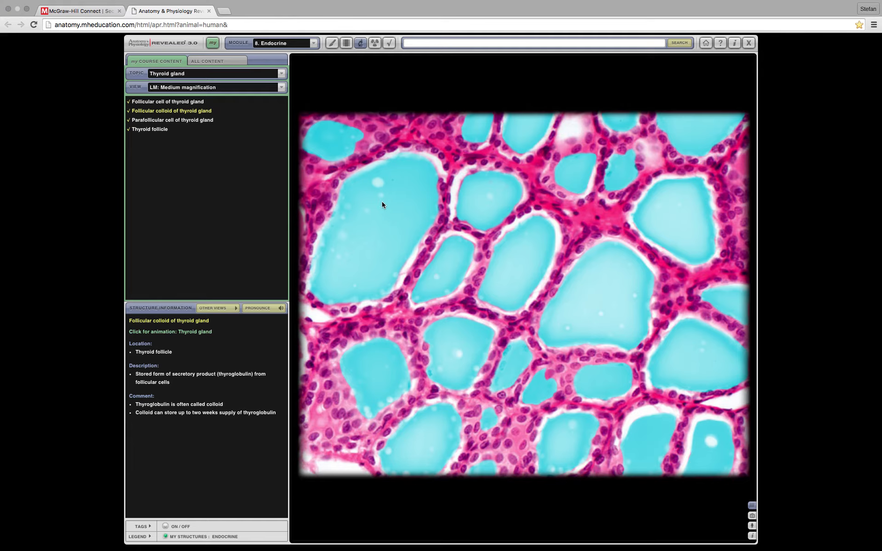
pyautogui.moveTo(172, 120)
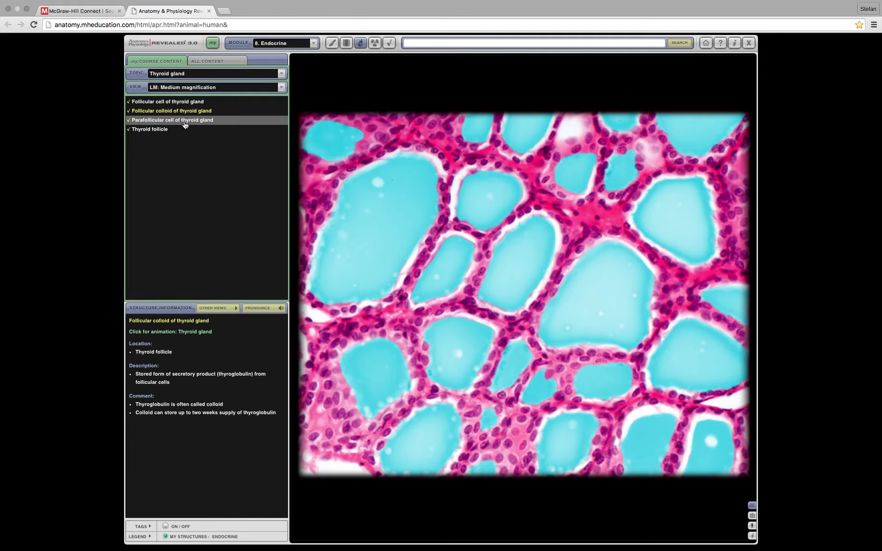
pyautogui.click(172, 120)
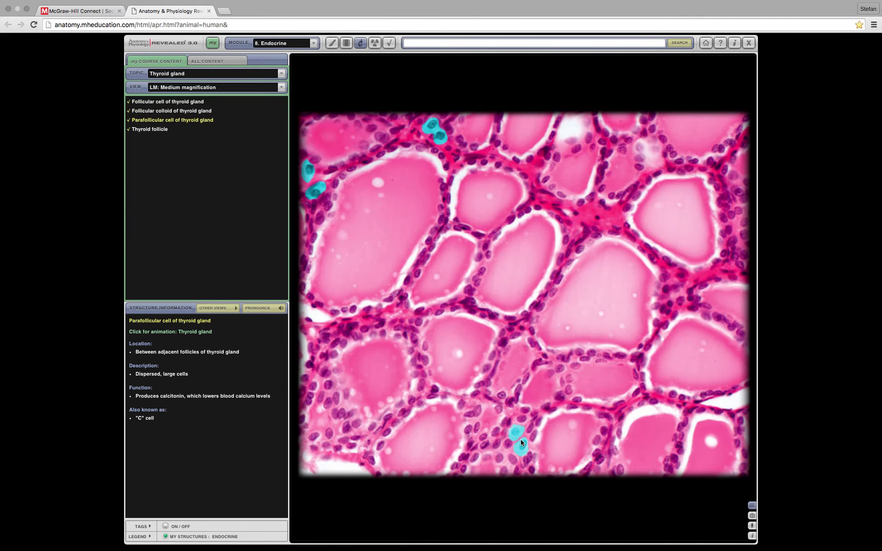
pyautogui.moveTo(496, 444)
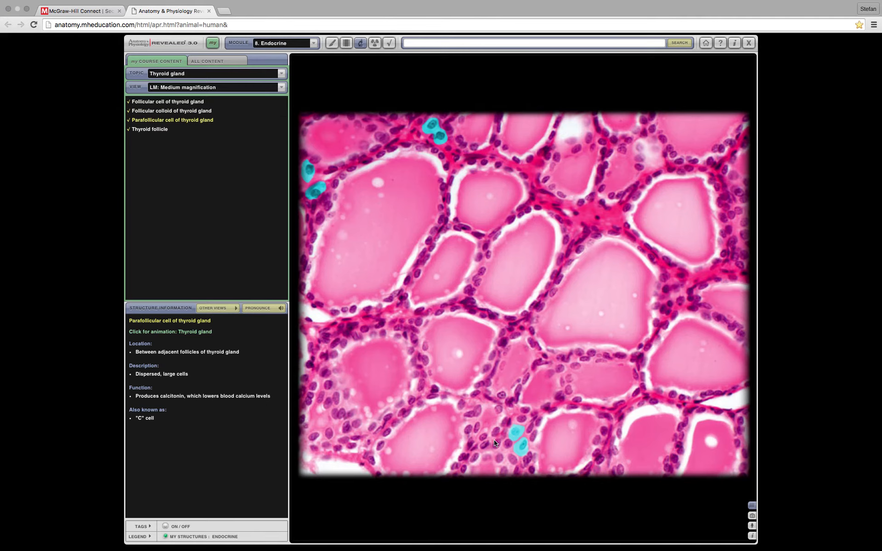
pyautogui.moveTo(497, 436)
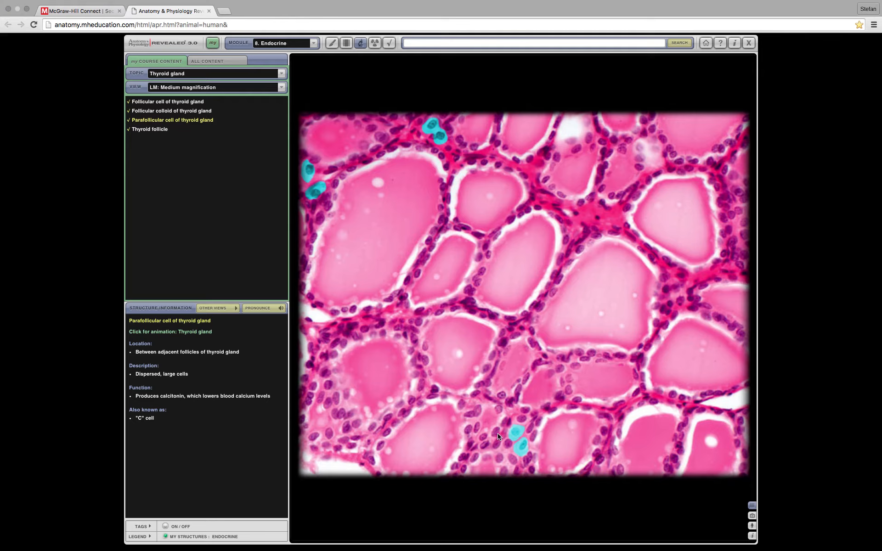
pyautogui.moveTo(519, 424)
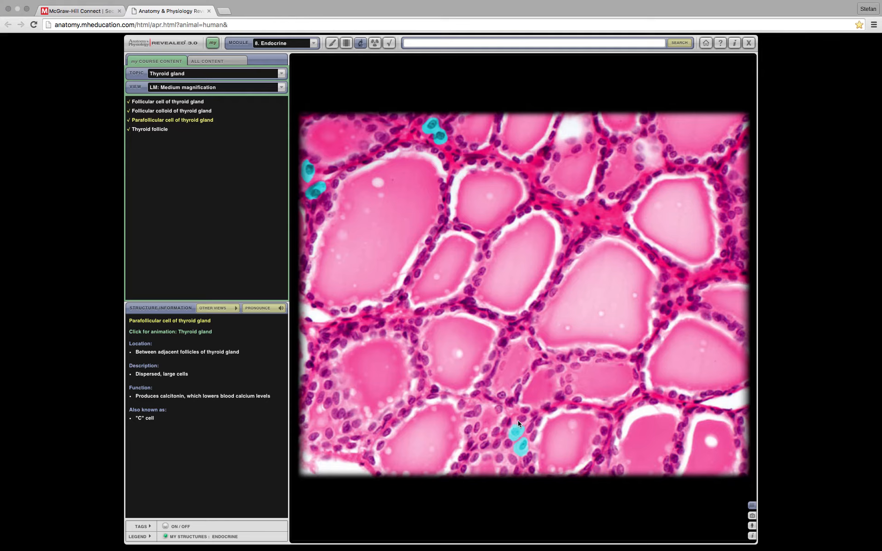
pyautogui.moveTo(514, 427)
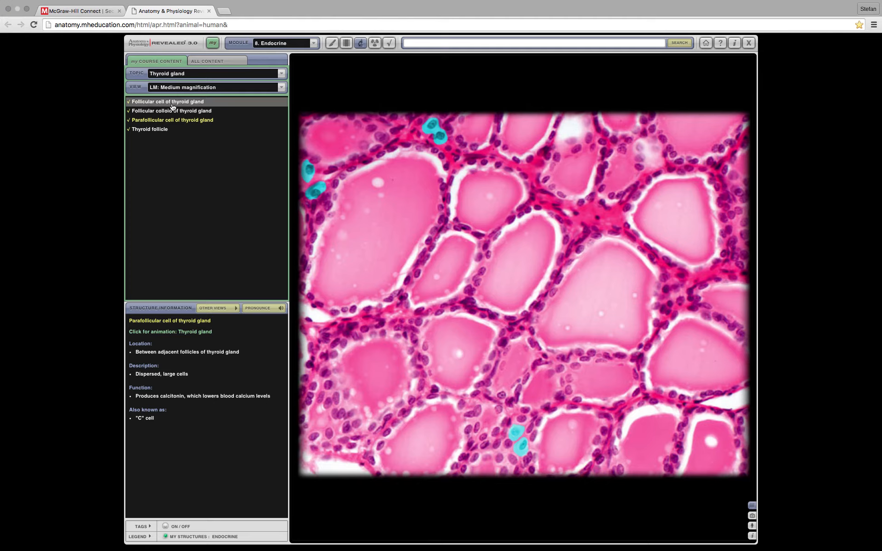
pyautogui.click(167, 101)
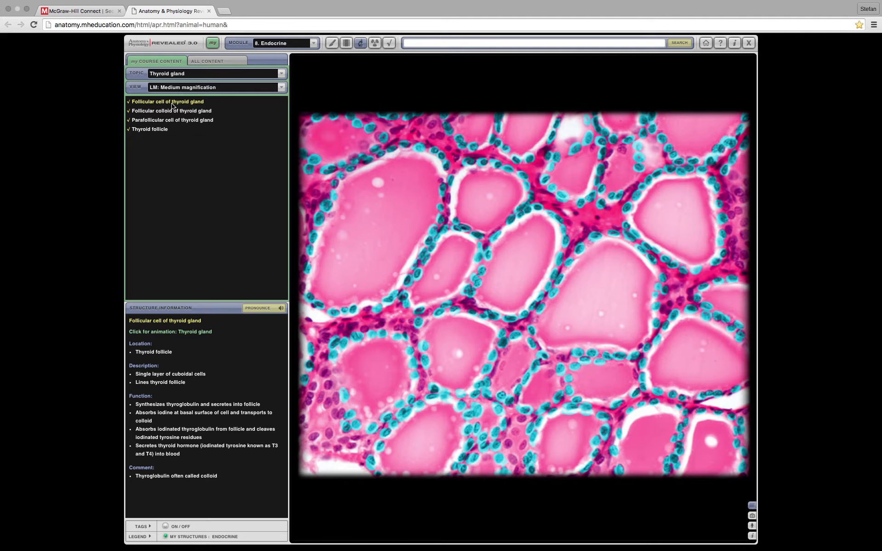
pyautogui.moveTo(172, 120)
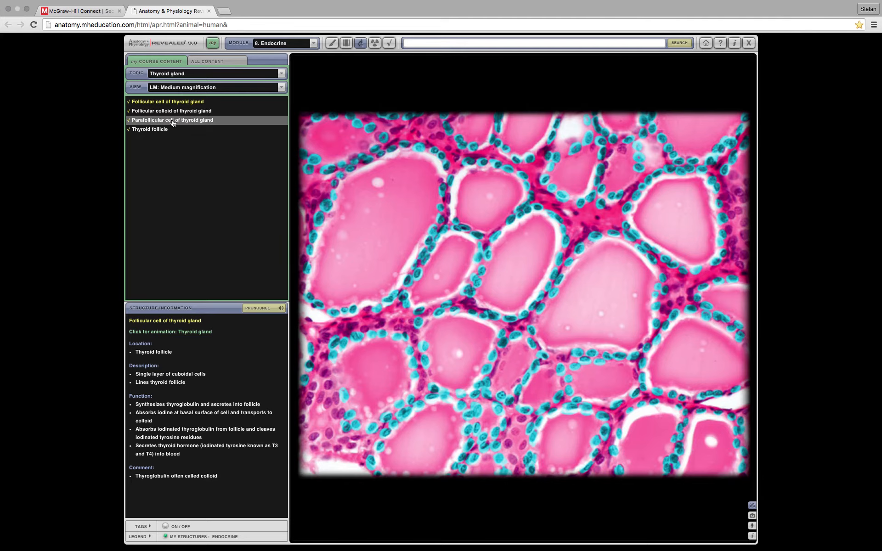
pyautogui.click(173, 120)
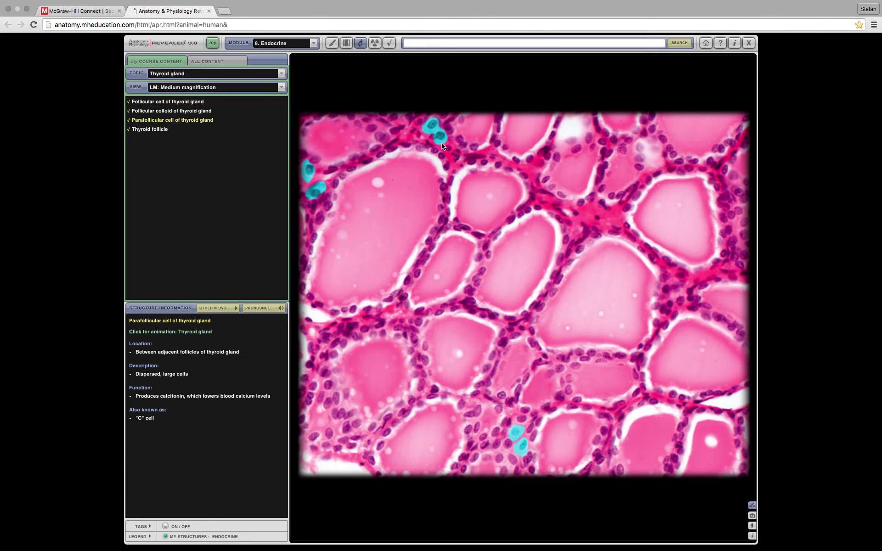
pyautogui.moveTo(396, 137)
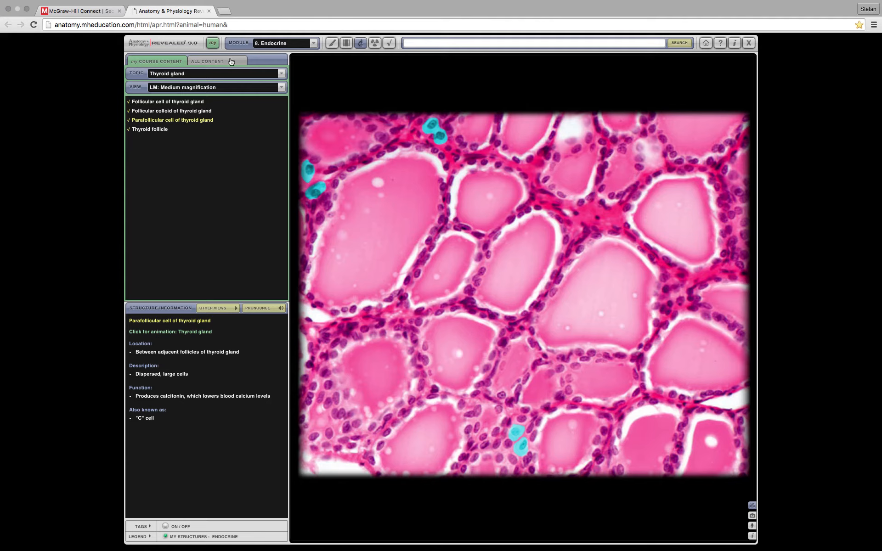
# Show the Suprarenal gland topic at LM: Medium magnification
pyautogui.click(280, 74)
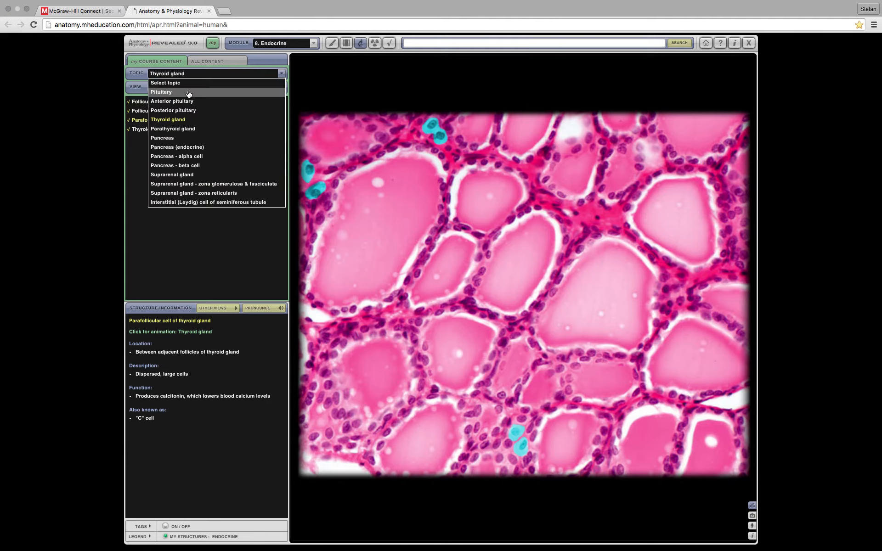
pyautogui.moveTo(177, 175)
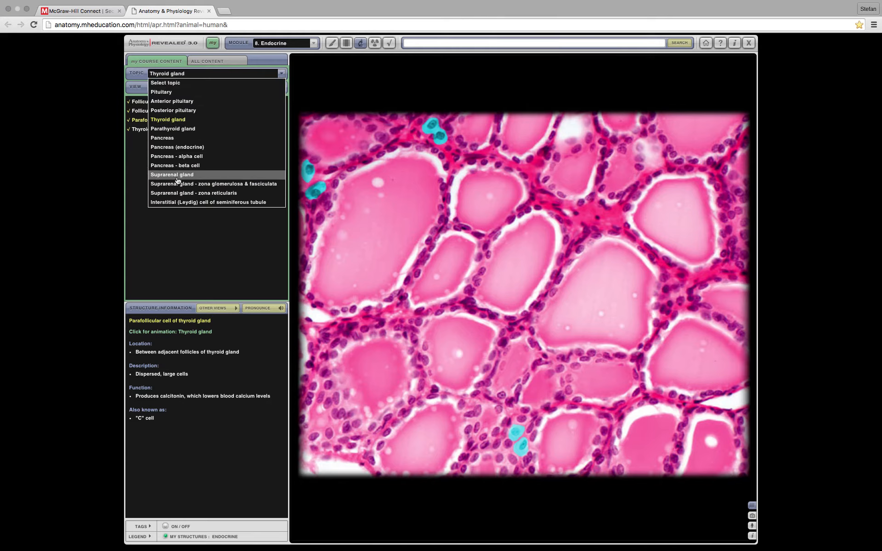
pyautogui.click(171, 175)
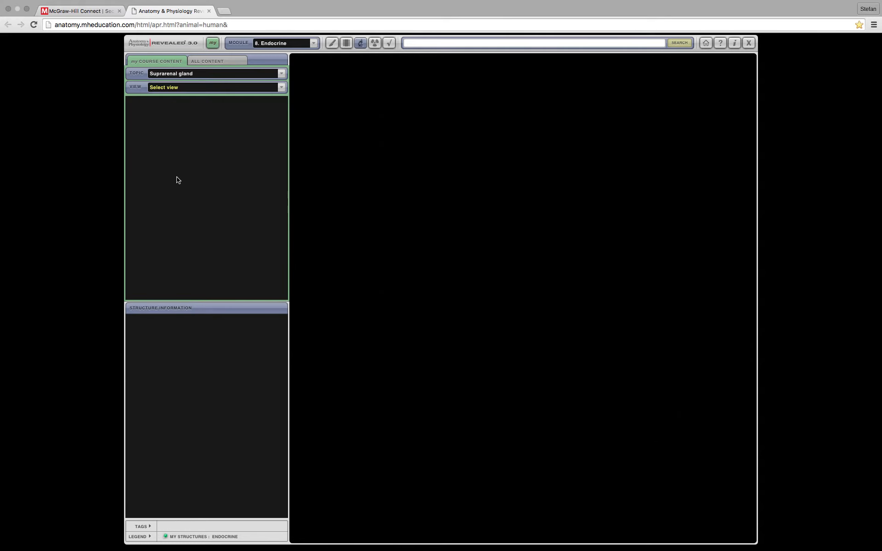
pyautogui.click(215, 87)
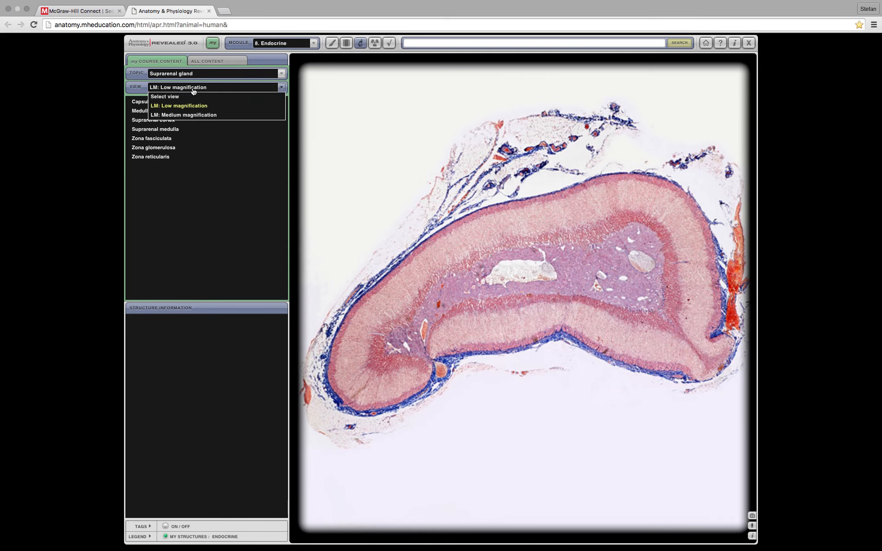
pyautogui.click(183, 115)
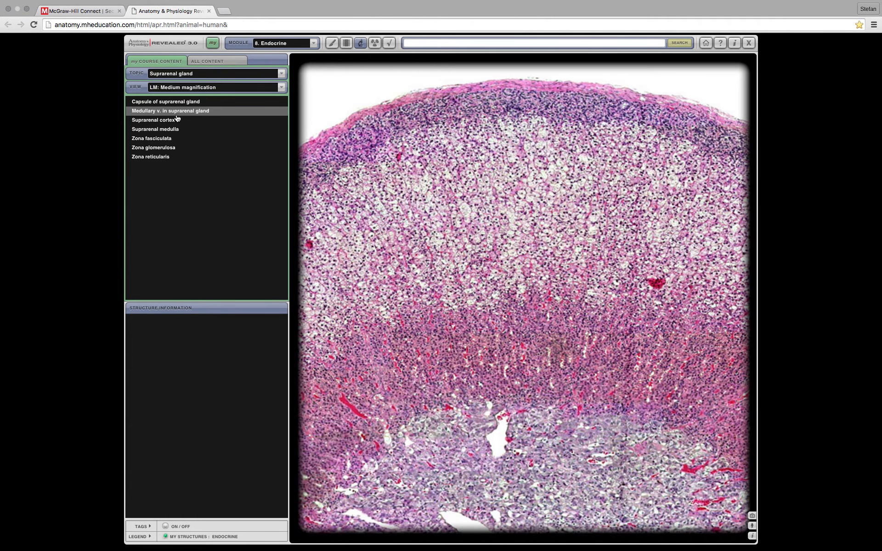
pyautogui.moveTo(540, 318)
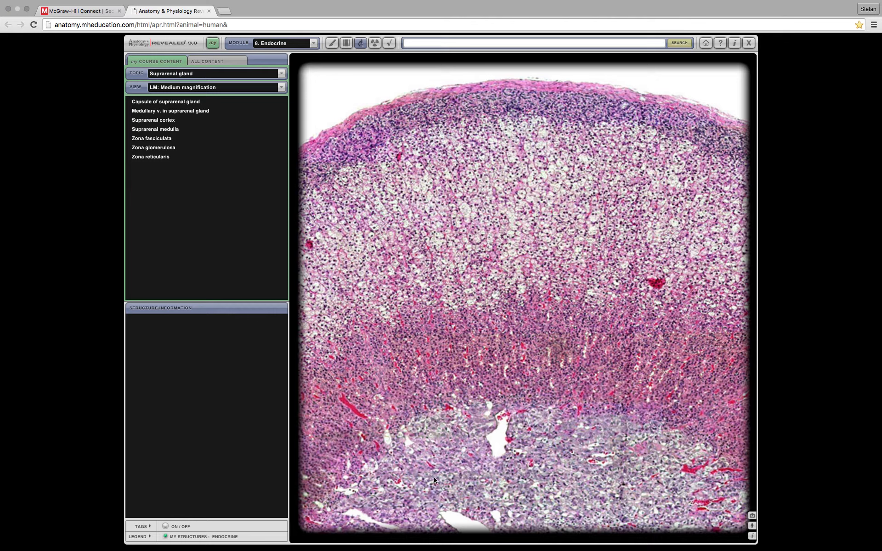
pyautogui.moveTo(446, 454)
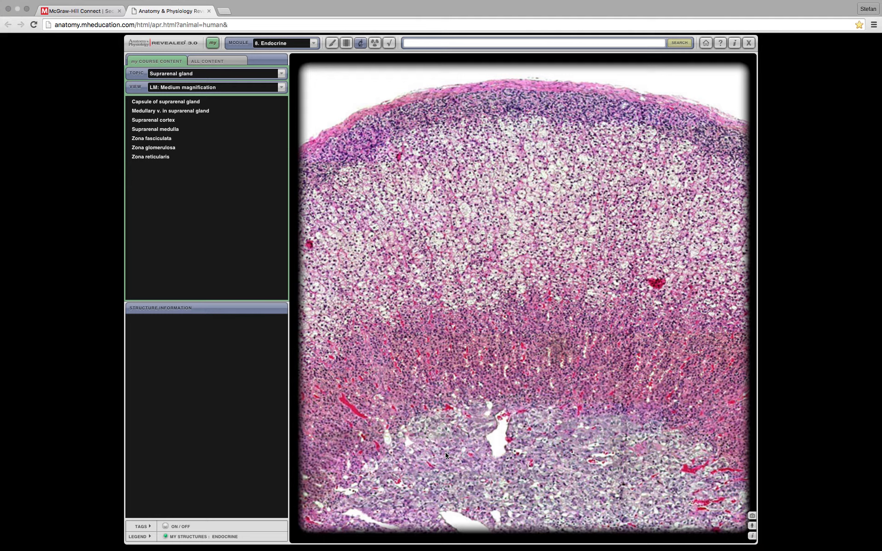
pyautogui.moveTo(690, 441)
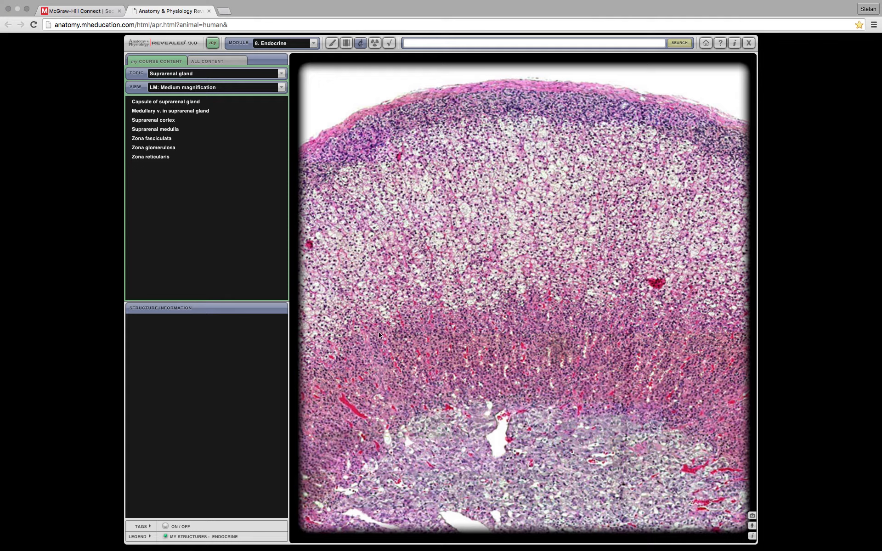
pyautogui.moveTo(197, 231)
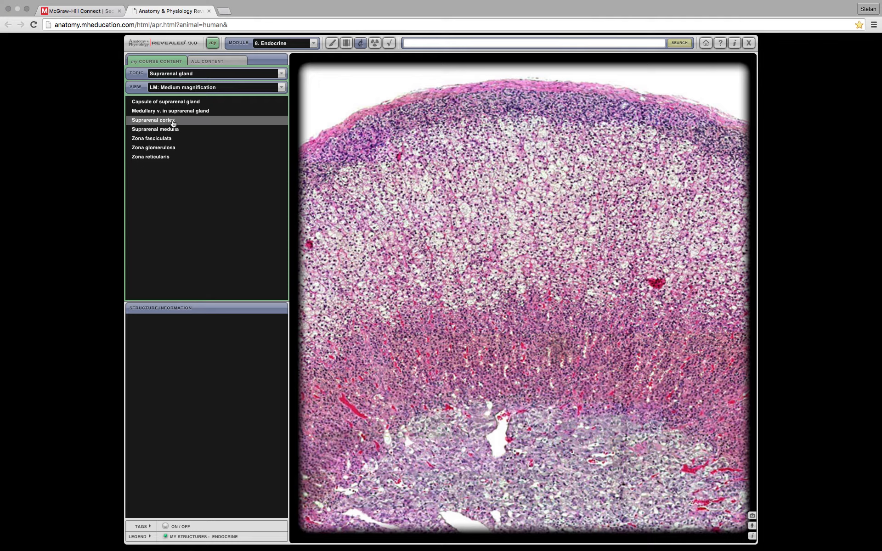
# Highlight suprarenal medulla, zona reticularis, zona fasciculata and zona glomerulosa in turn
pyautogui.click(155, 129)
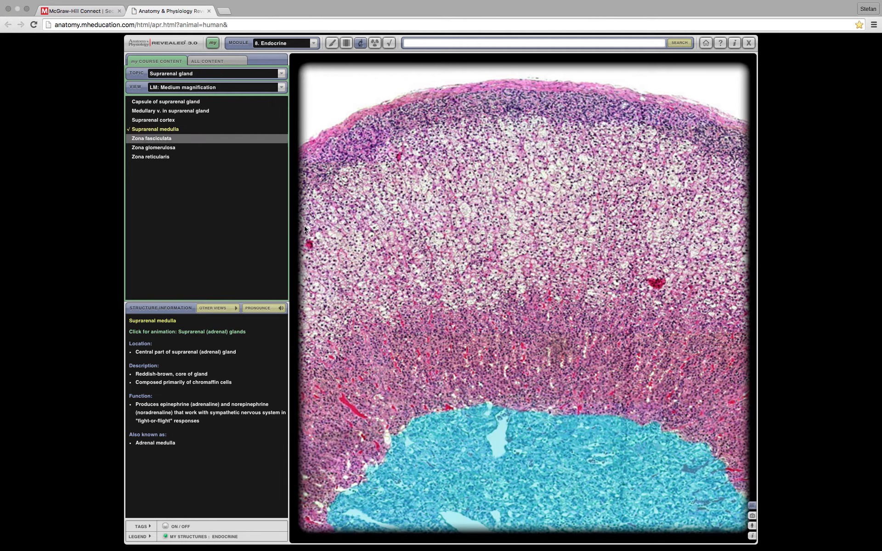
pyautogui.moveTo(512, 356)
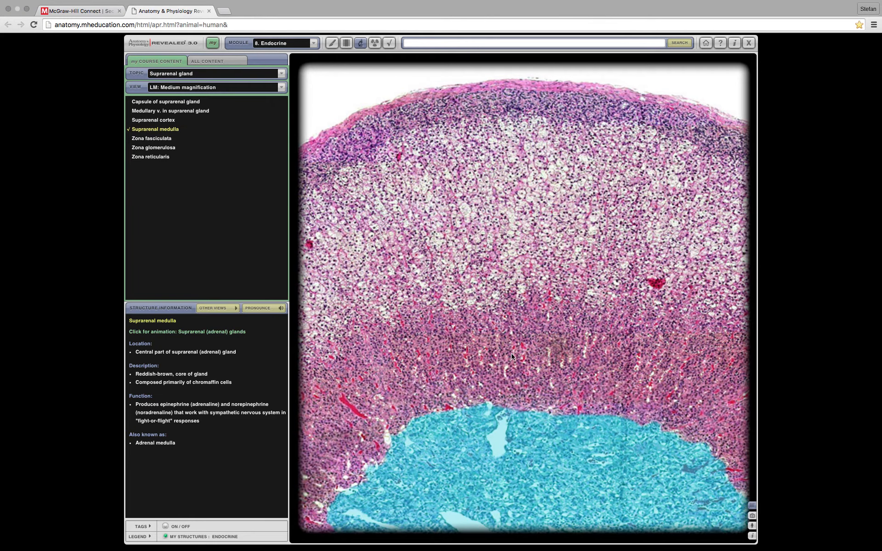
pyautogui.moveTo(461, 318)
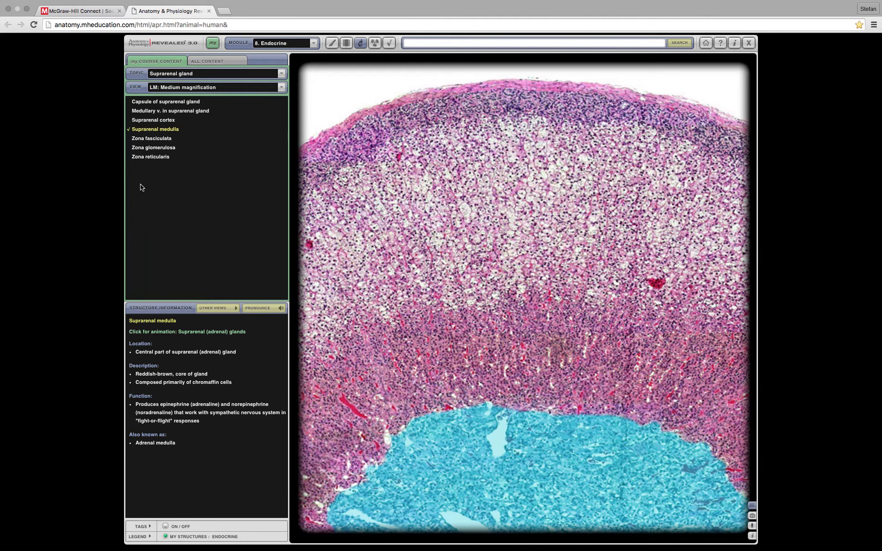
pyautogui.click(150, 156)
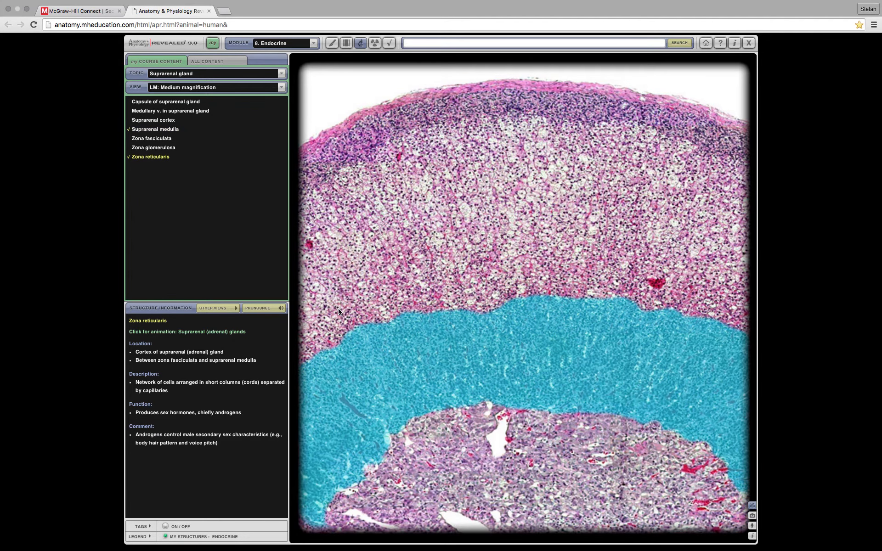
pyautogui.moveTo(453, 312)
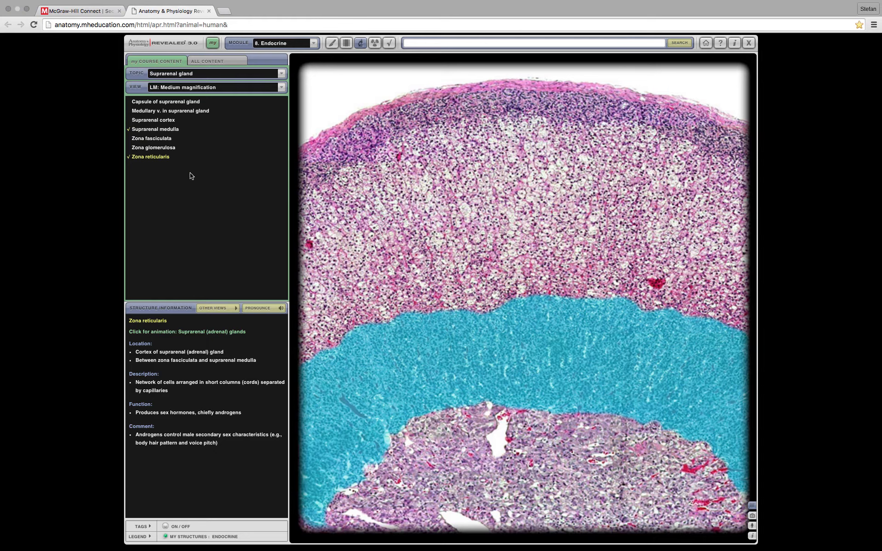
pyautogui.moveTo(163, 138)
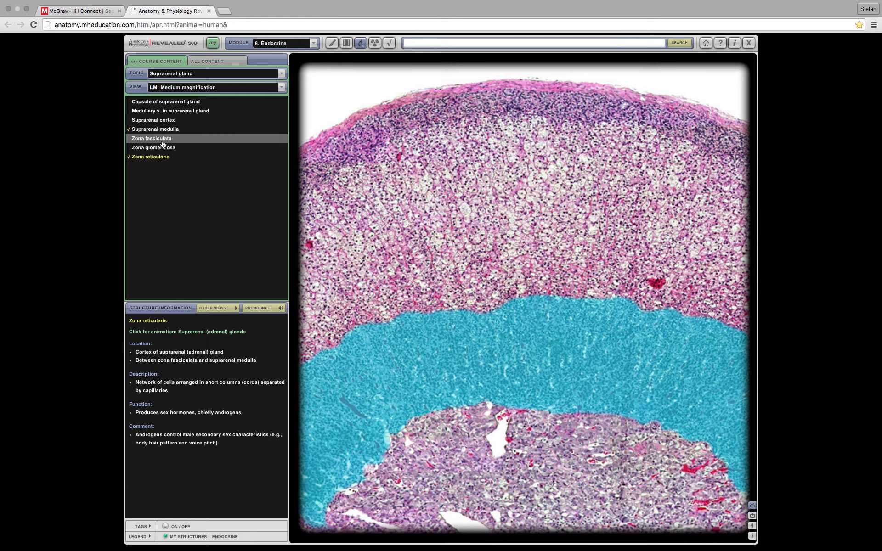
pyautogui.click(151, 138)
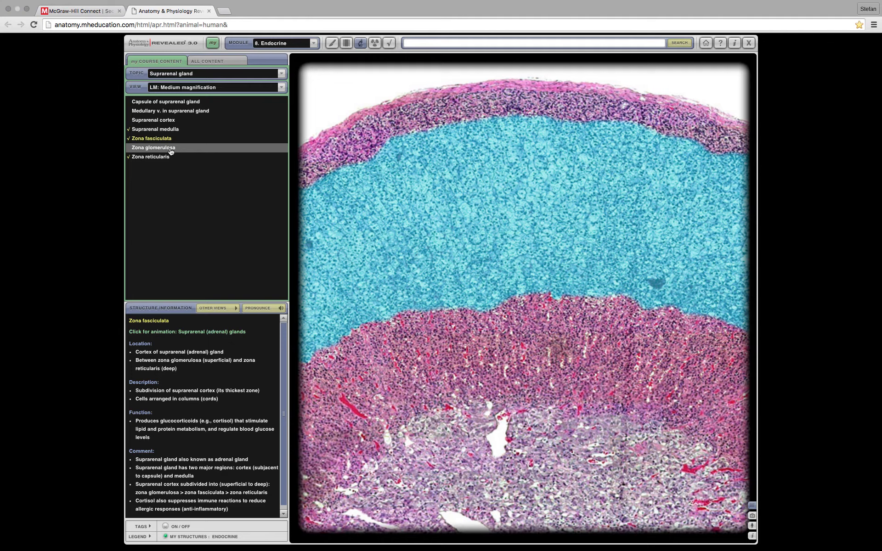
pyautogui.click(153, 147)
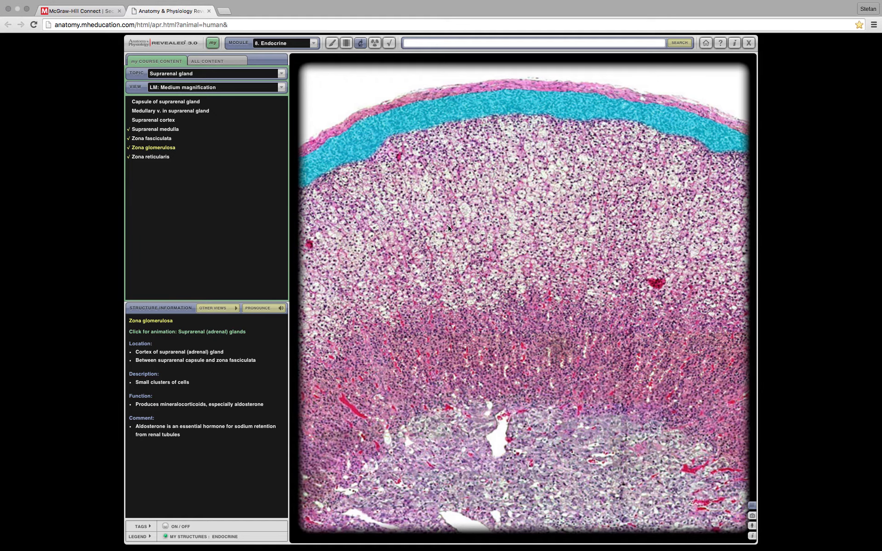
pyautogui.click(311, 11)
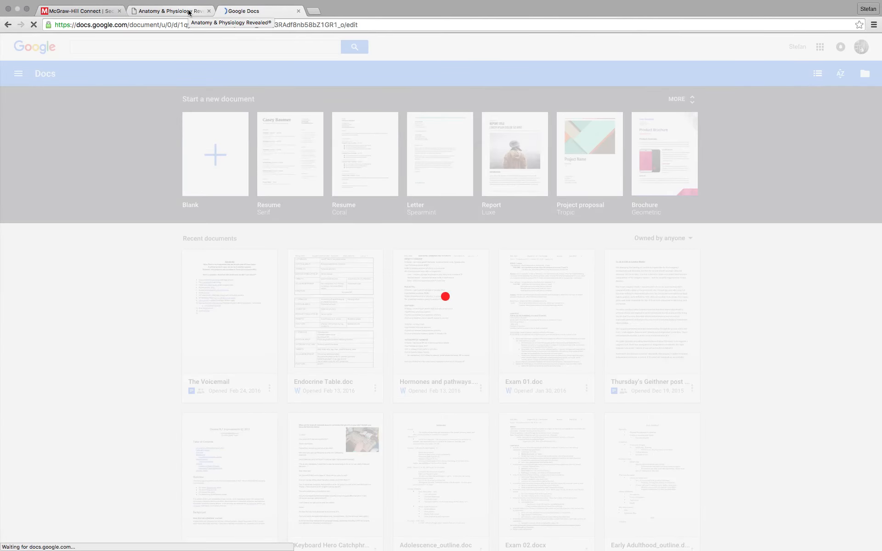
# In a blank Google Doc, type Summer, Watermelon, Go, Find, Round, Melons on separate lines
pyautogui.click(214, 155)
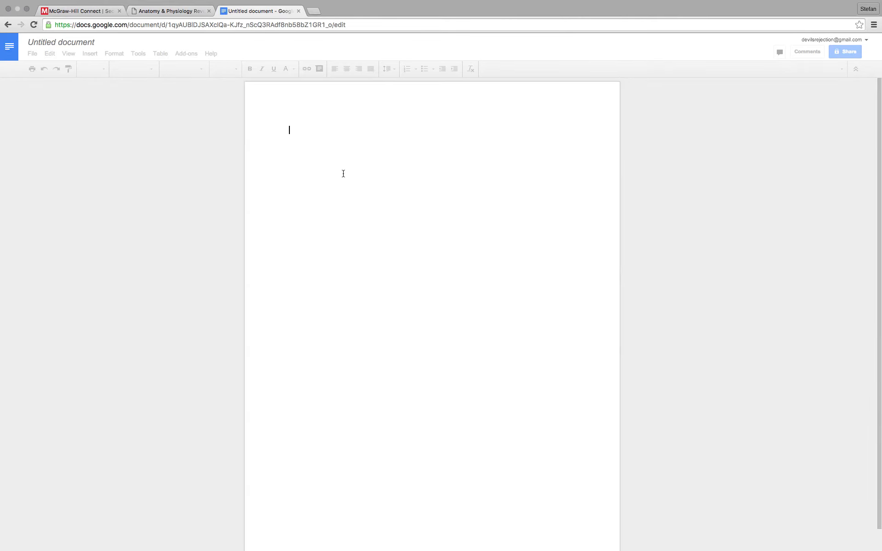
pyautogui.moveTo(343, 174)
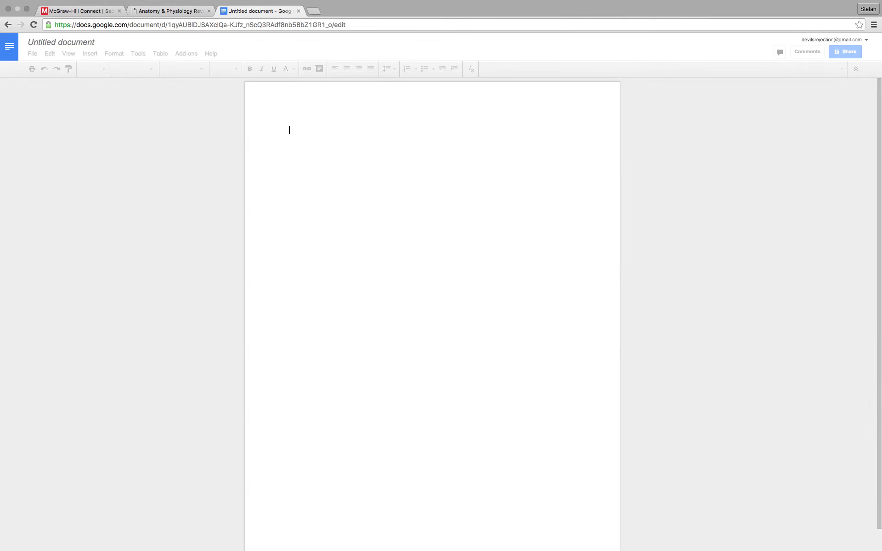
pyautogui.write('Summer')
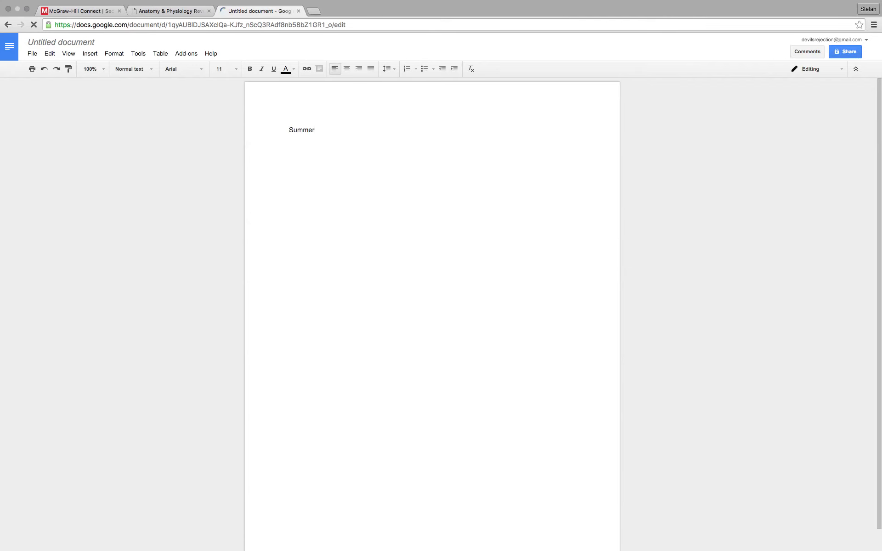
pyautogui.write('Watermelon')
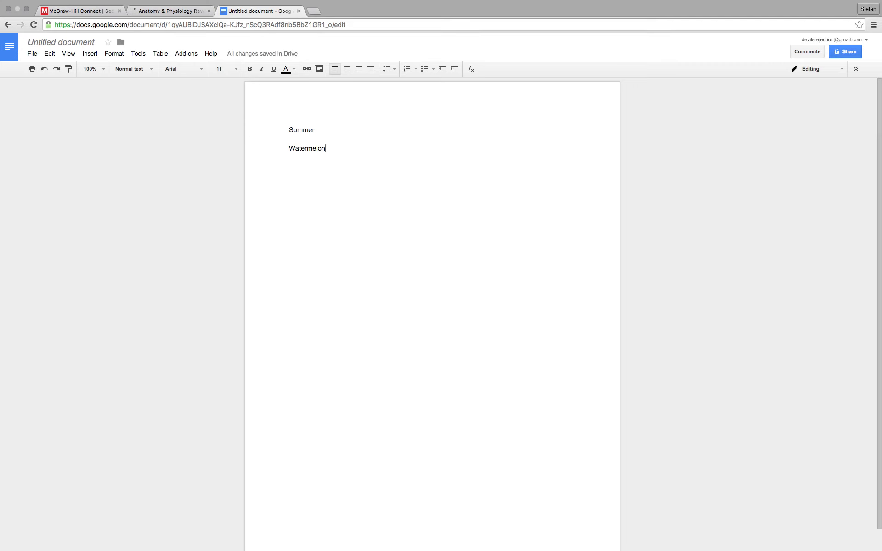
pyautogui.write('Go')
pyautogui.write('Round')
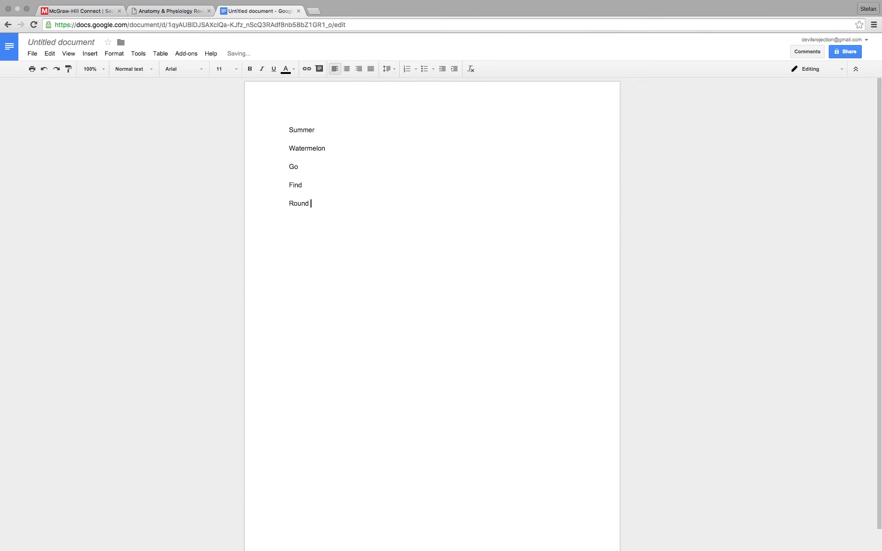
pyautogui.write('Melons')
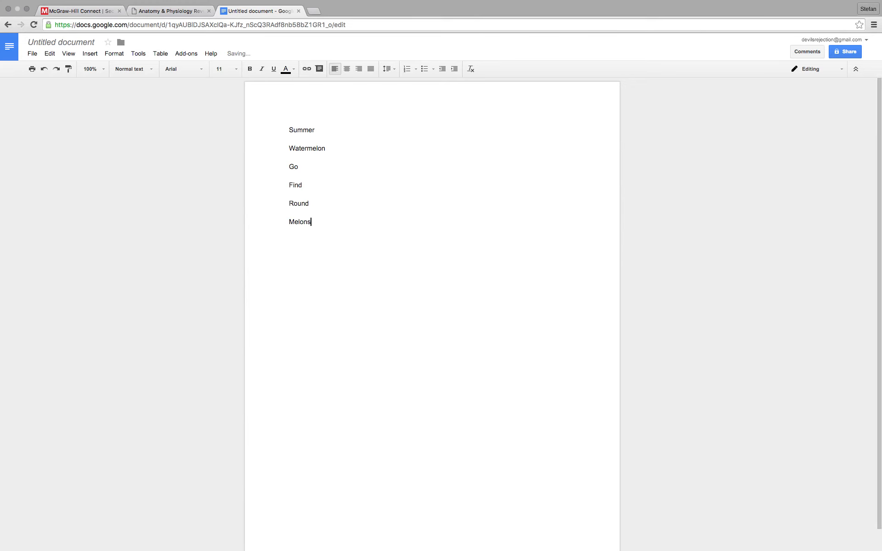
pyautogui.click(298, 166)
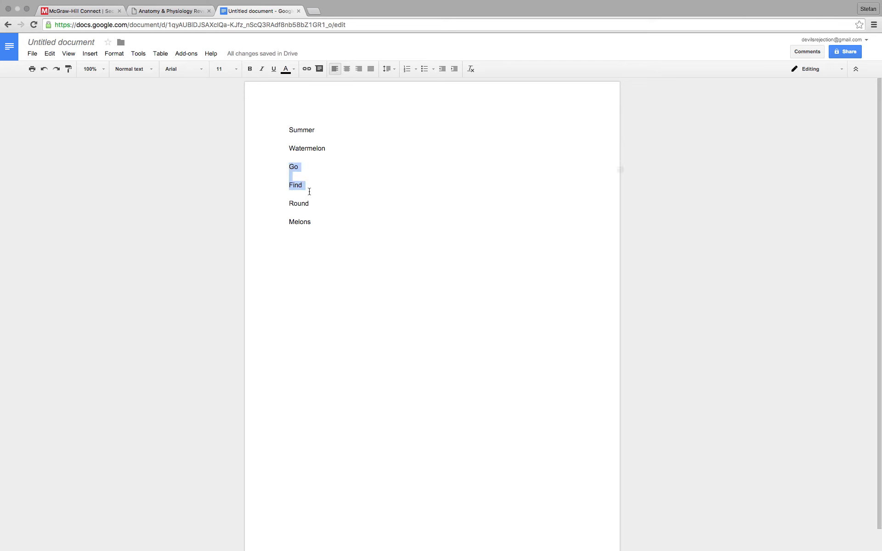
# Append 'zona glunkbkhbk' to the Go line and 'zona fasilaa' to the Find line
pyautogui.click(299, 166)
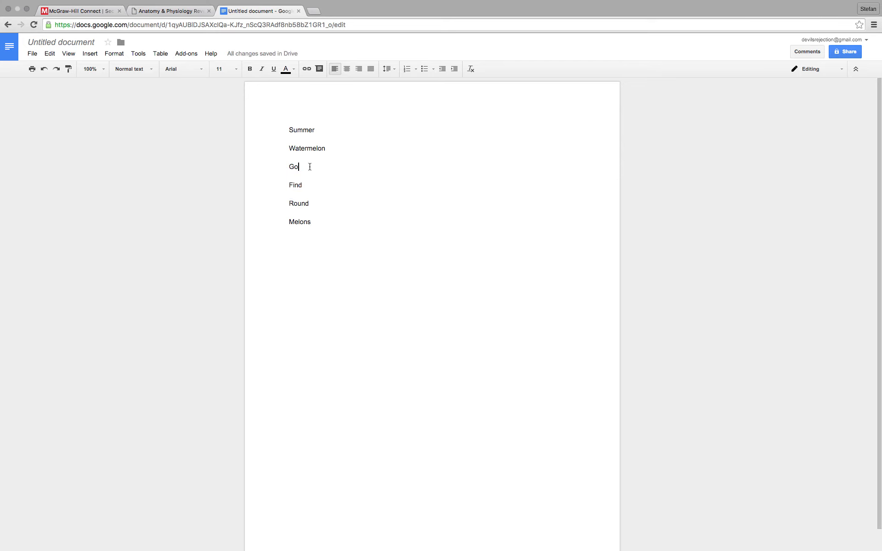
pyautogui.write('z')
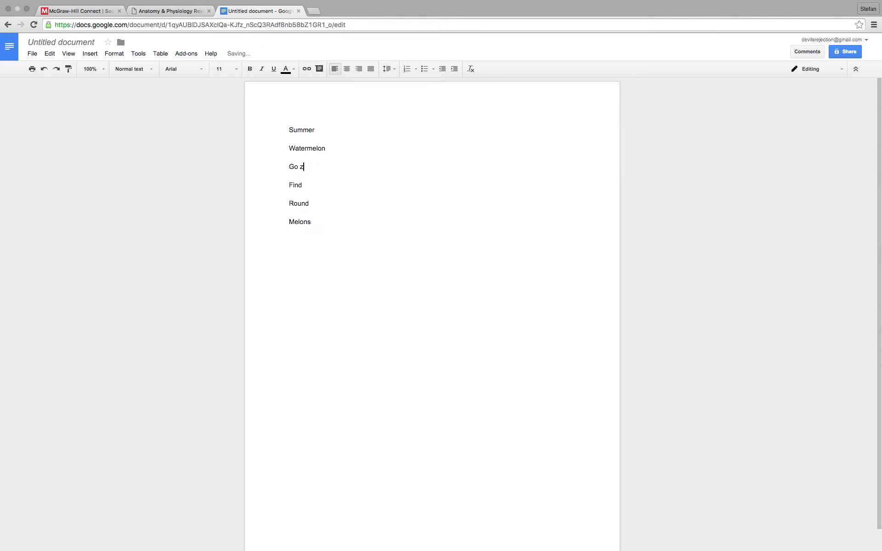
pyautogui.write('ona glunkbkhbk')
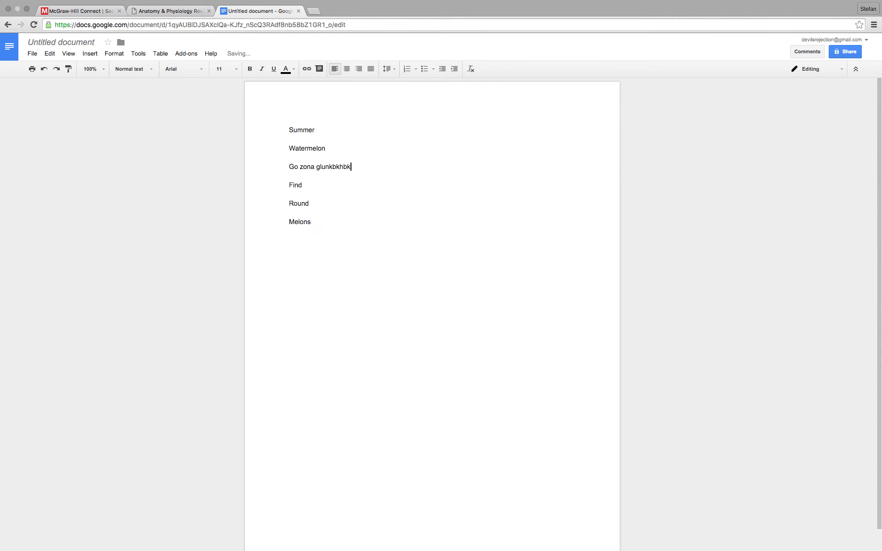
pyautogui.click(301, 185)
pyautogui.write(' zona fasilaa')
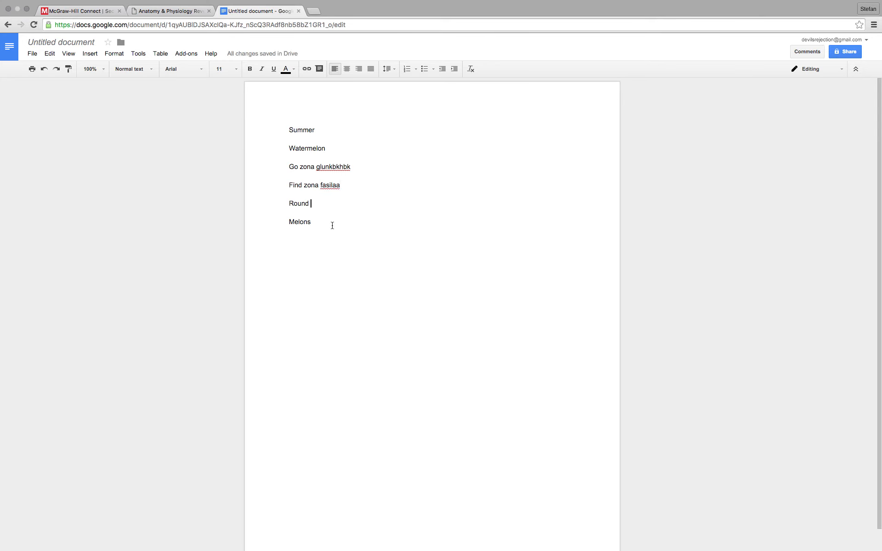
pyautogui.click(311, 222)
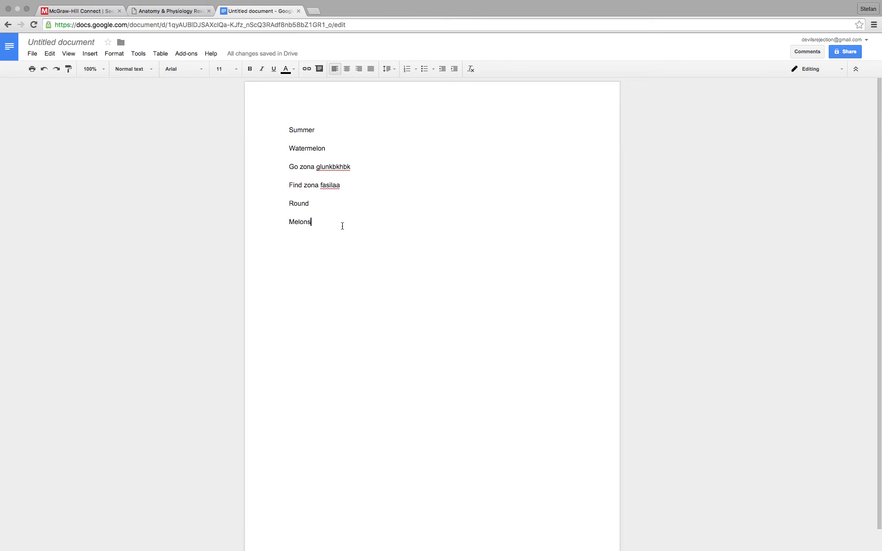
pyautogui.moveTo(375, 228)
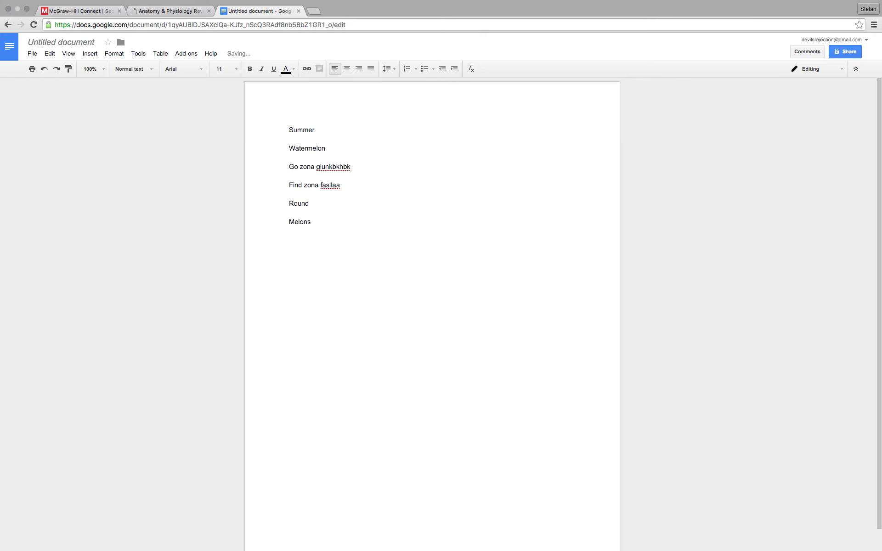
# Add 'Always', 'At the' and 'Equator' as new lines at the end of the word list
pyautogui.write('Al')
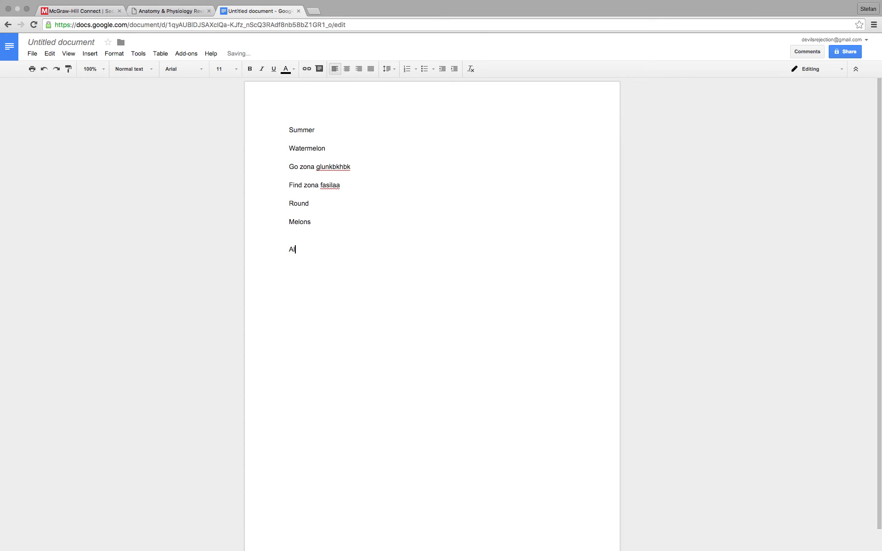
pyautogui.write('ways')
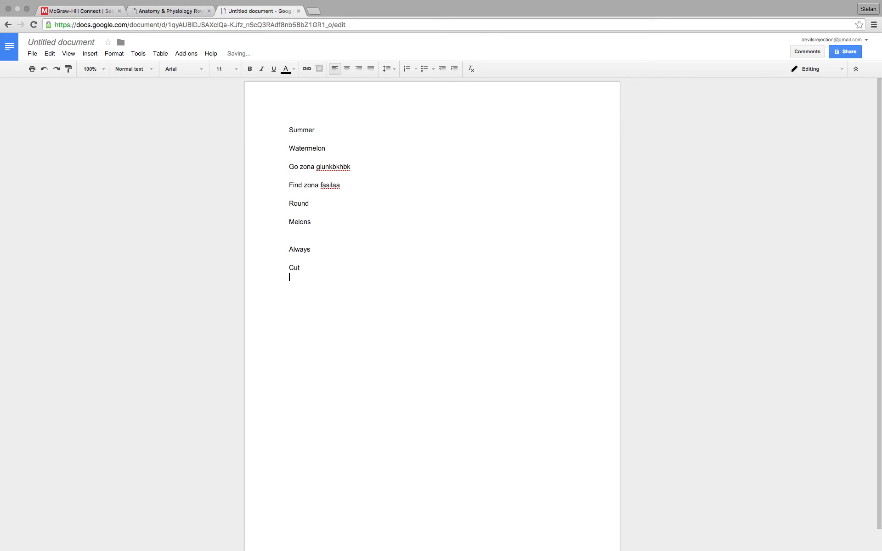
pyautogui.write('At the')
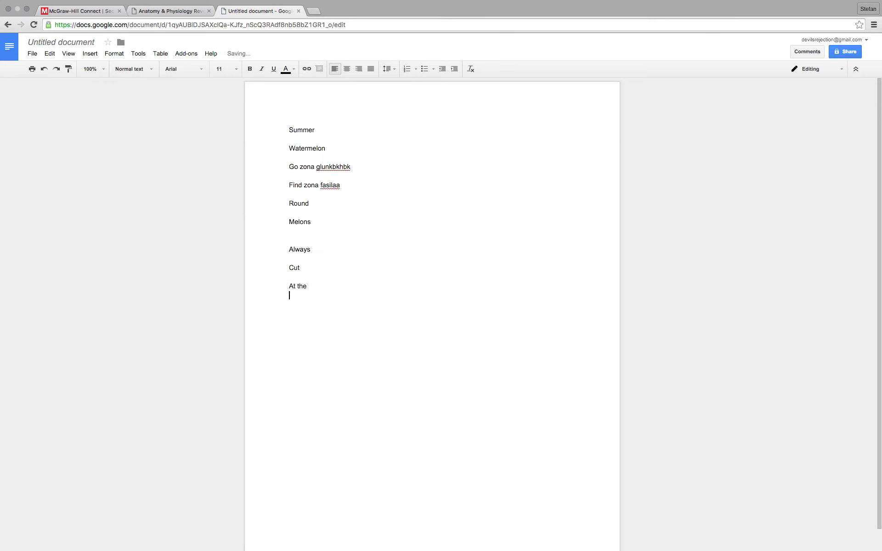
pyautogui.write('Equator')
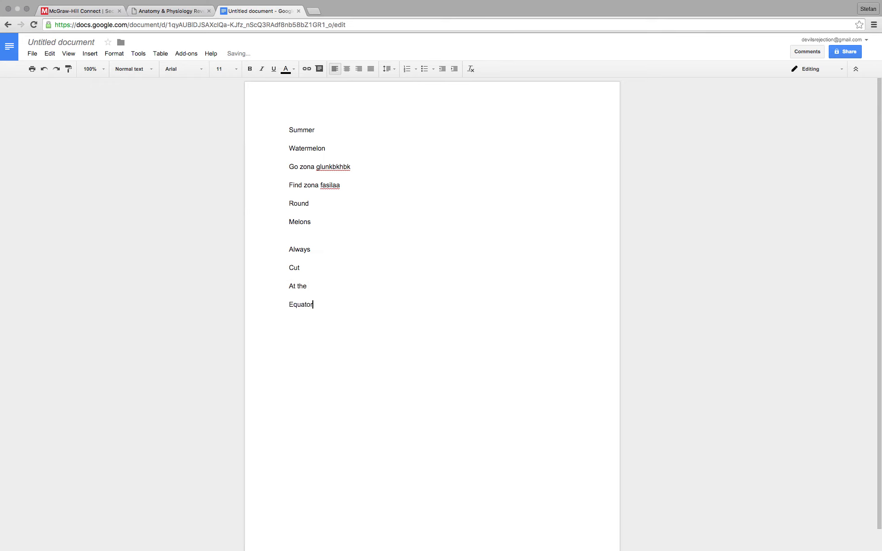
pyautogui.click(291, 249)
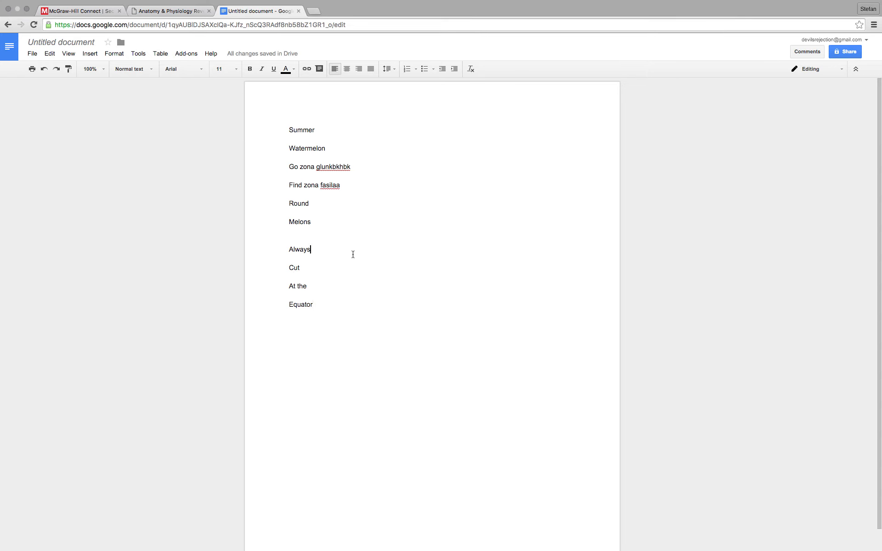
pyautogui.moveTo(293, 288)
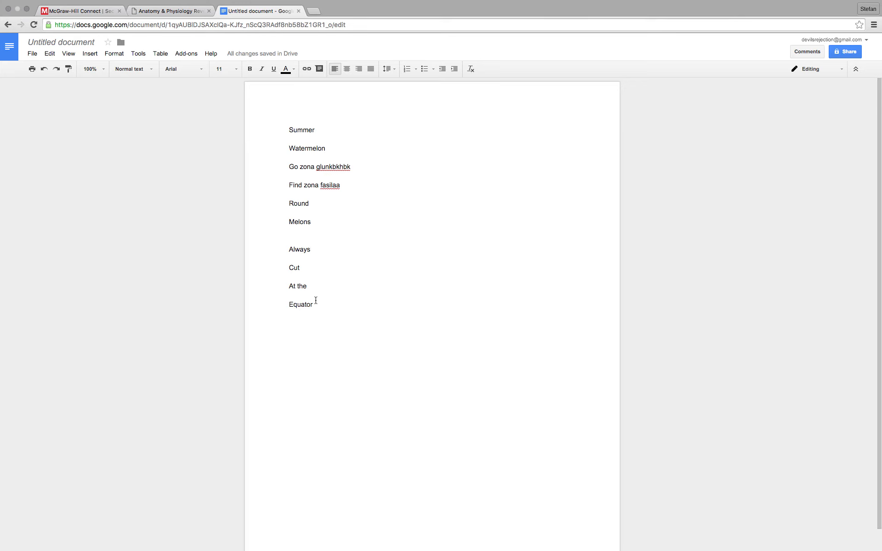
pyautogui.moveTo(344, 304)
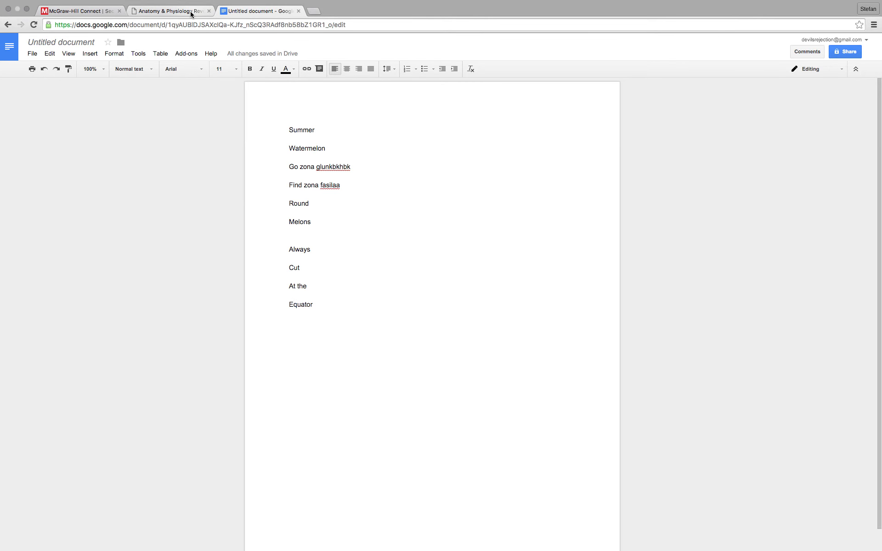
# View the pancreas at LM medium magnification, highlighting endocrine pancreas, islets and exocrine tissue
pyautogui.click(171, 11)
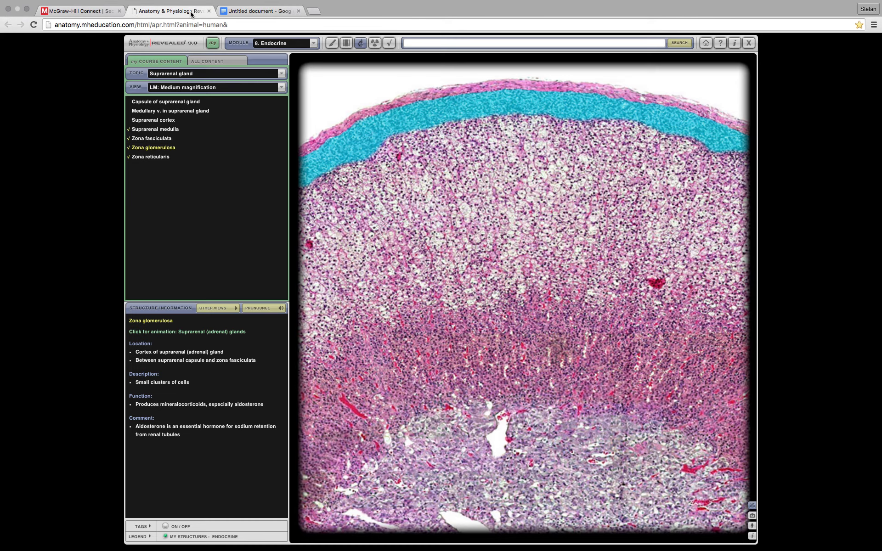
pyautogui.moveTo(453, 409)
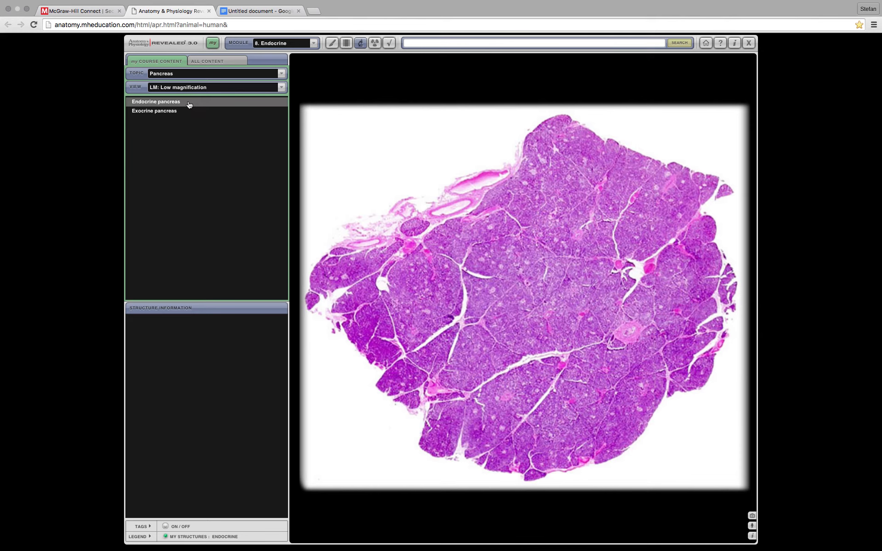
pyautogui.click(156, 101)
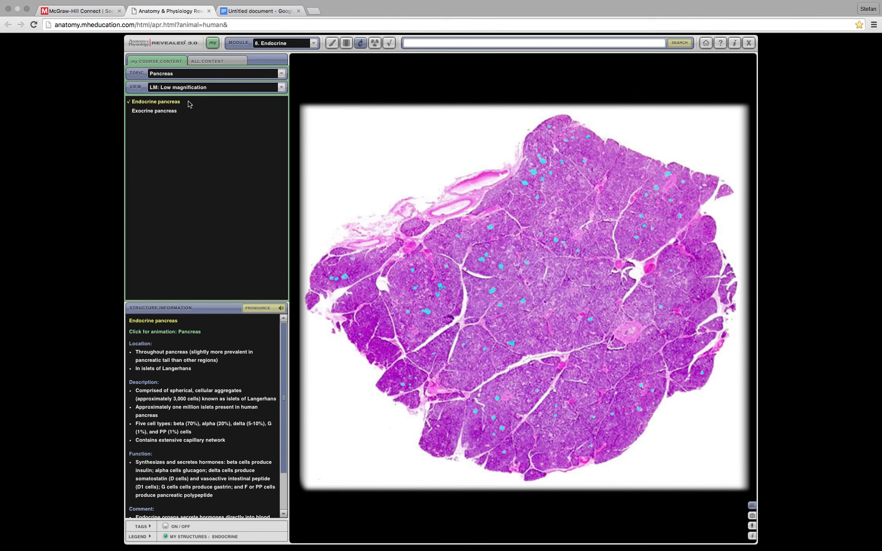
pyautogui.click(216, 87)
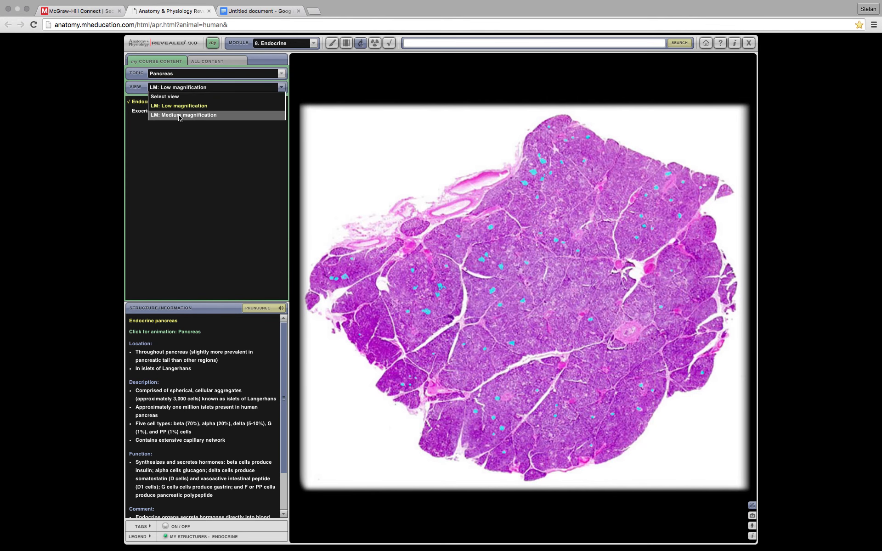
pyautogui.click(188, 115)
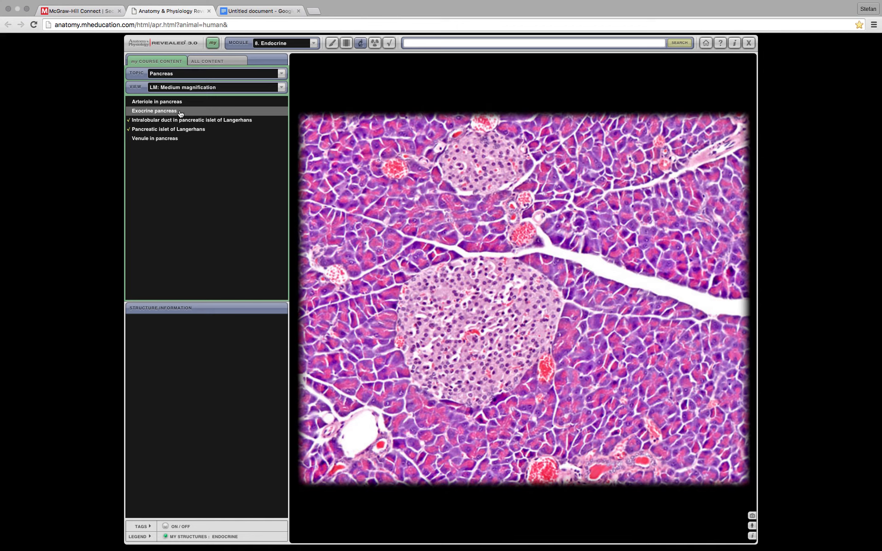
pyautogui.moveTo(168, 129)
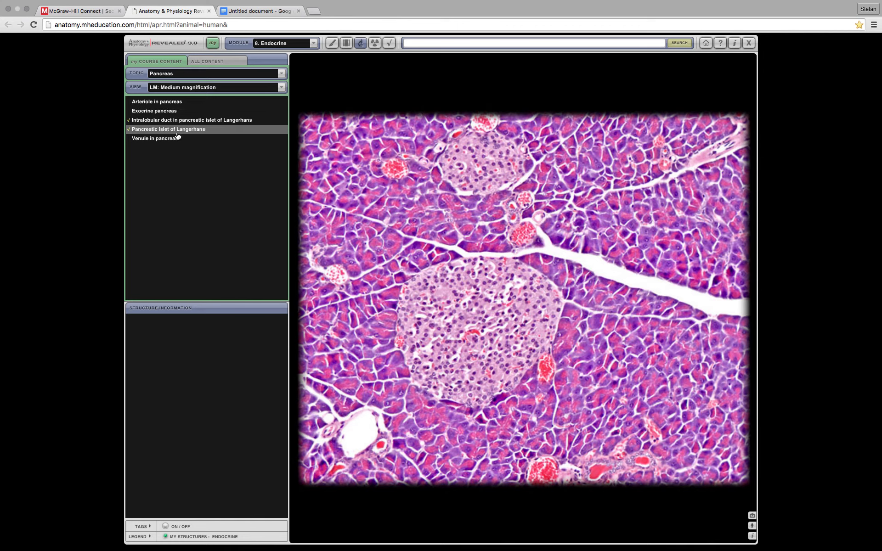
pyautogui.click(168, 129)
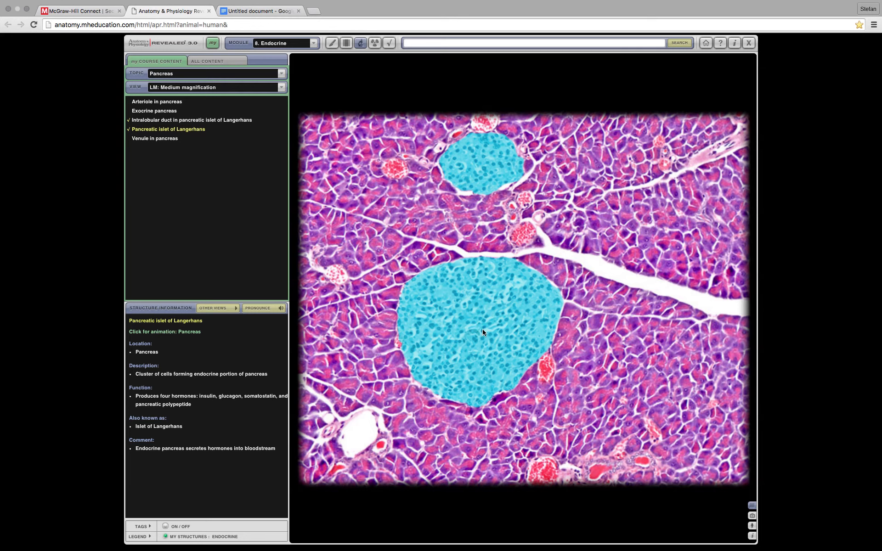
pyautogui.moveTo(465, 310)
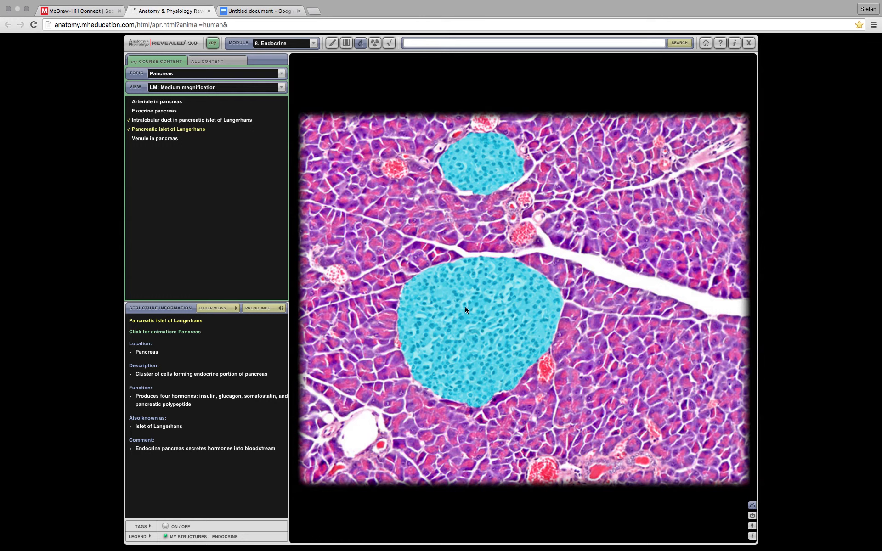
pyautogui.moveTo(474, 336)
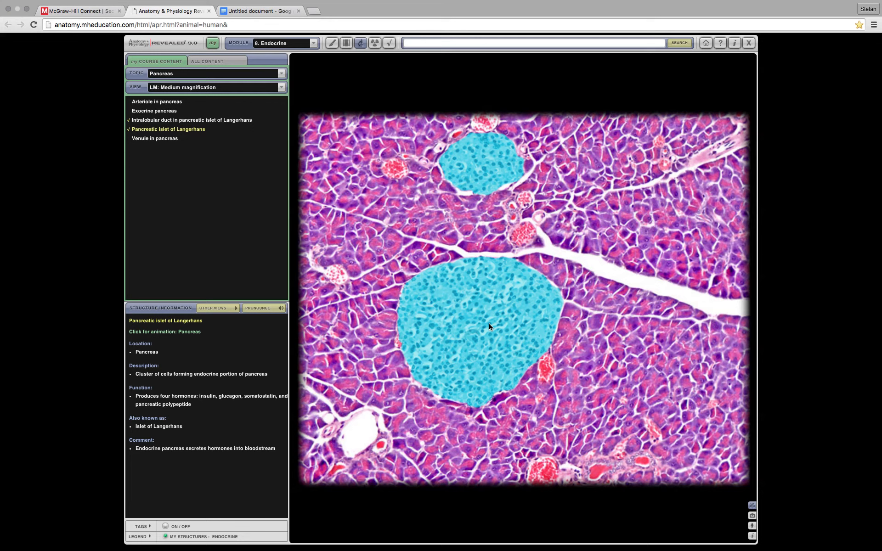
pyautogui.click(154, 110)
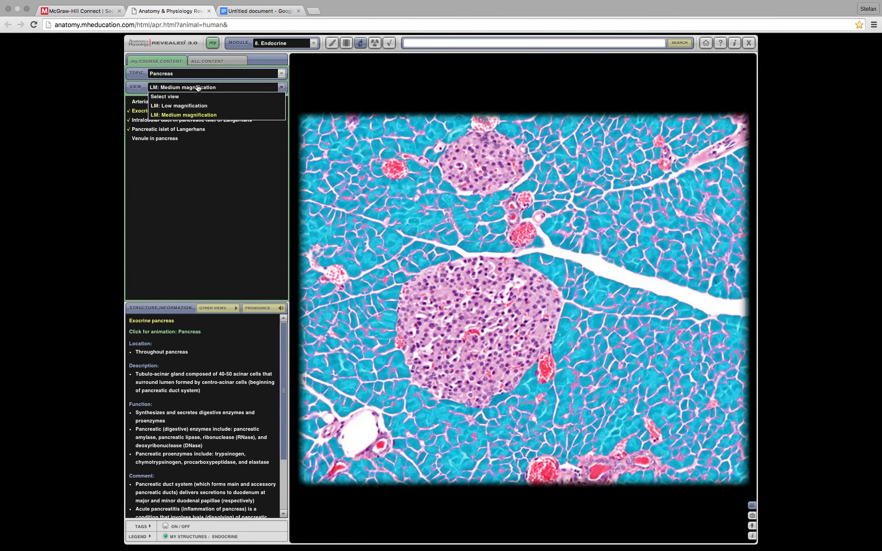
# Load the Pancreas (endocrine) topic and highlight the exocrine pancreas around the islet
pyautogui.click(280, 73)
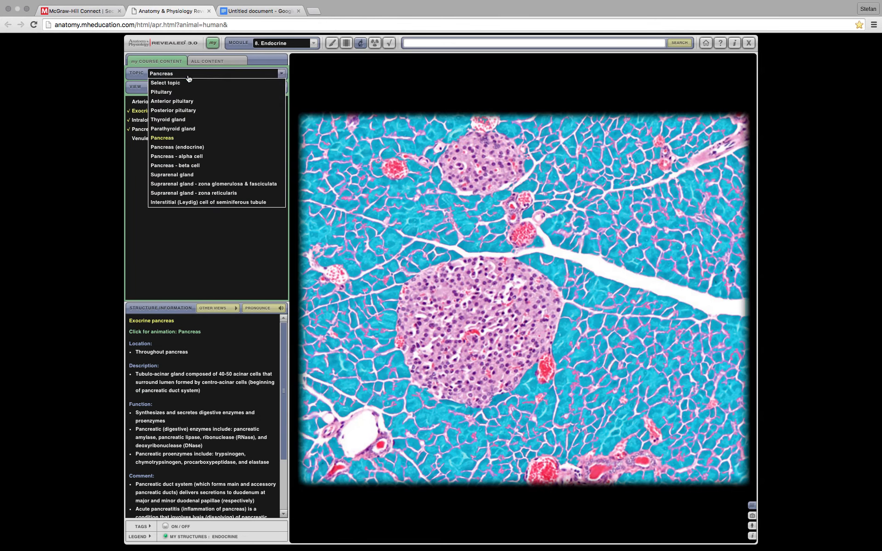
pyautogui.click(177, 147)
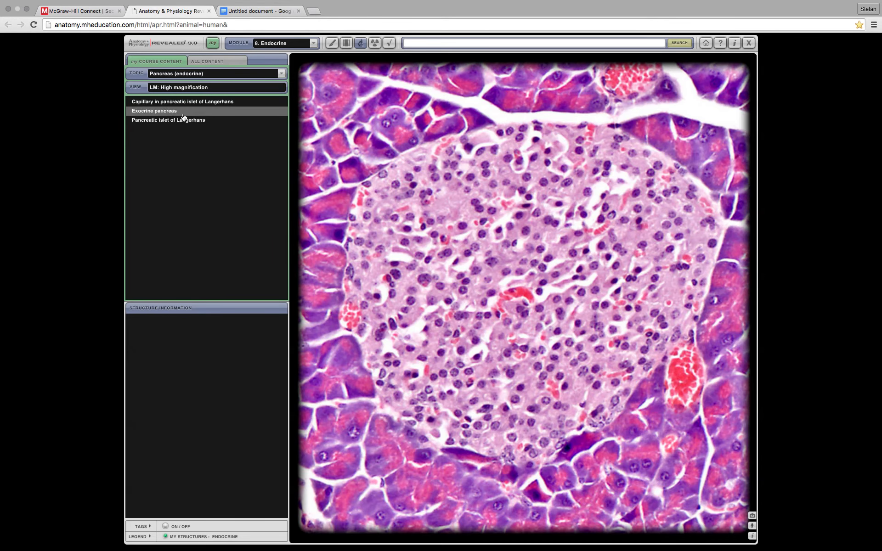
pyautogui.click(154, 110)
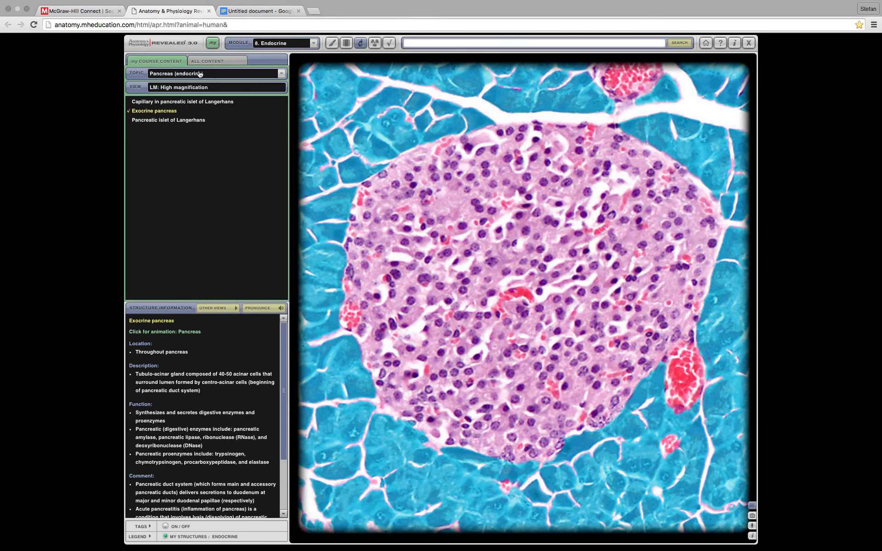
pyautogui.click(280, 73)
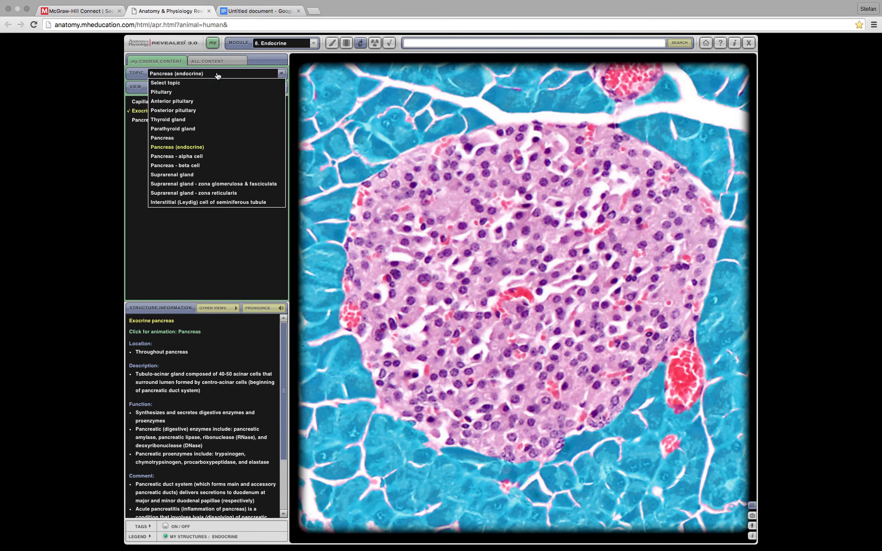
pyautogui.click(313, 43)
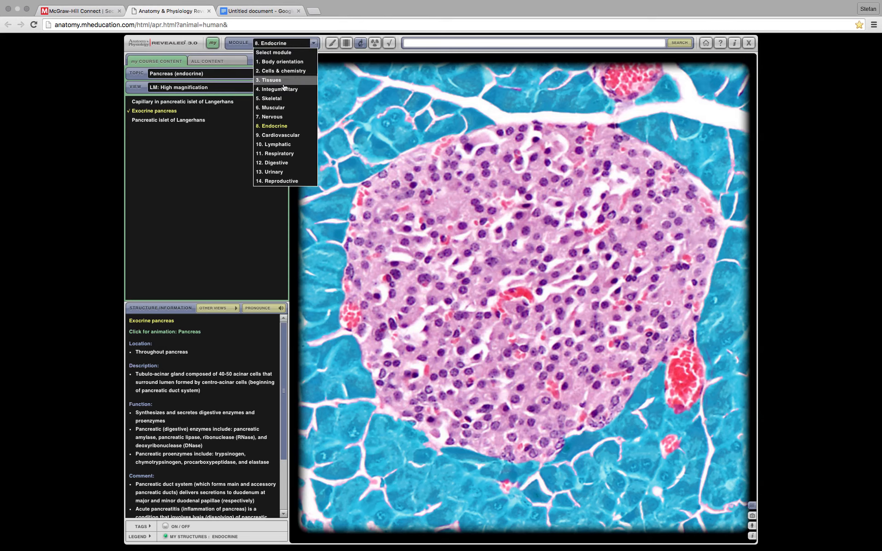
# In the Reproductive module's ovary slide, highlight primary, then secondary, then primary follicles
pyautogui.click(276, 181)
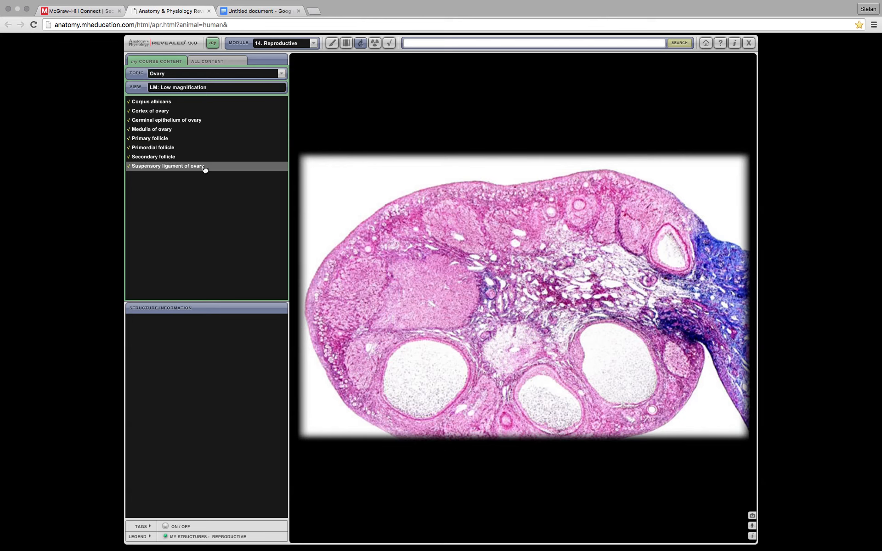
pyautogui.moveTo(166, 120)
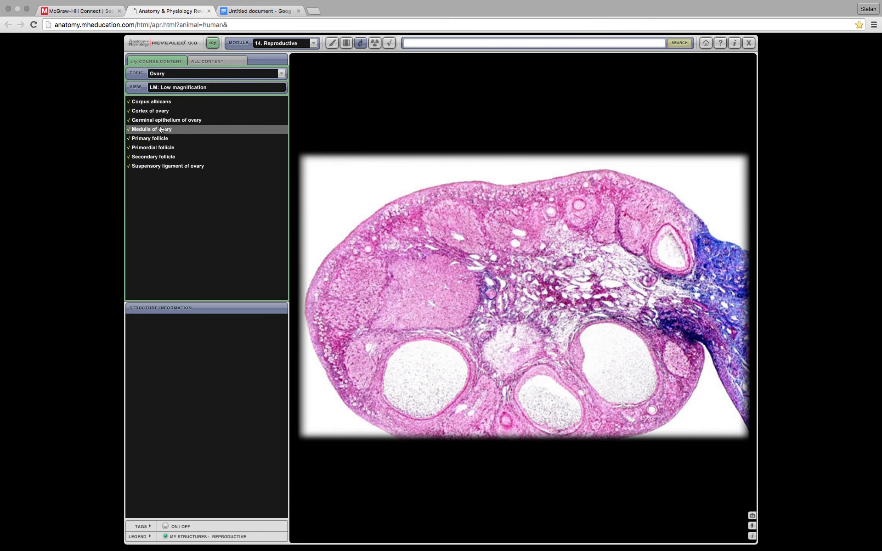
pyautogui.moveTo(153, 156)
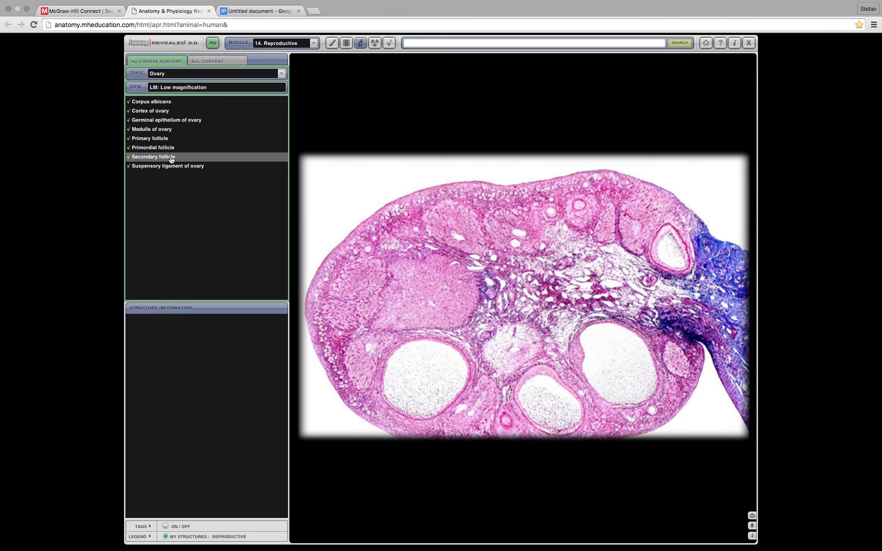
pyautogui.click(150, 139)
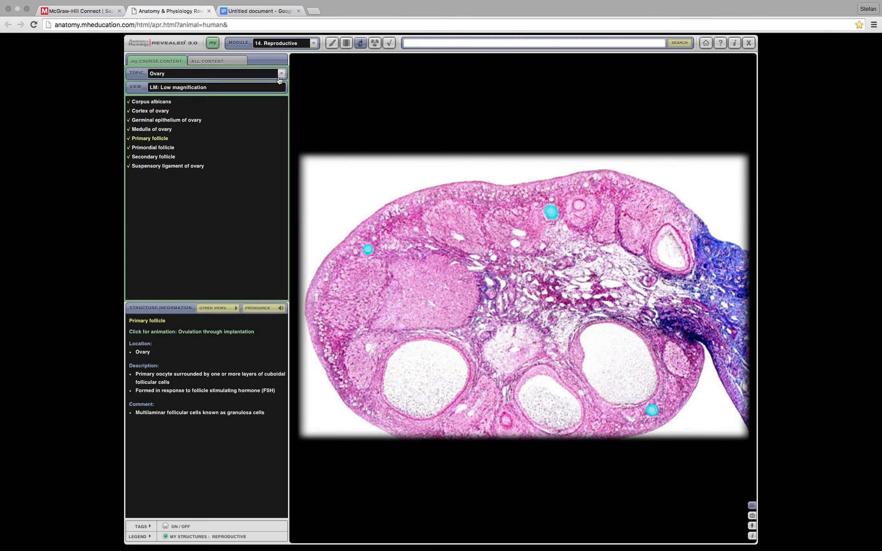
pyautogui.click(281, 73)
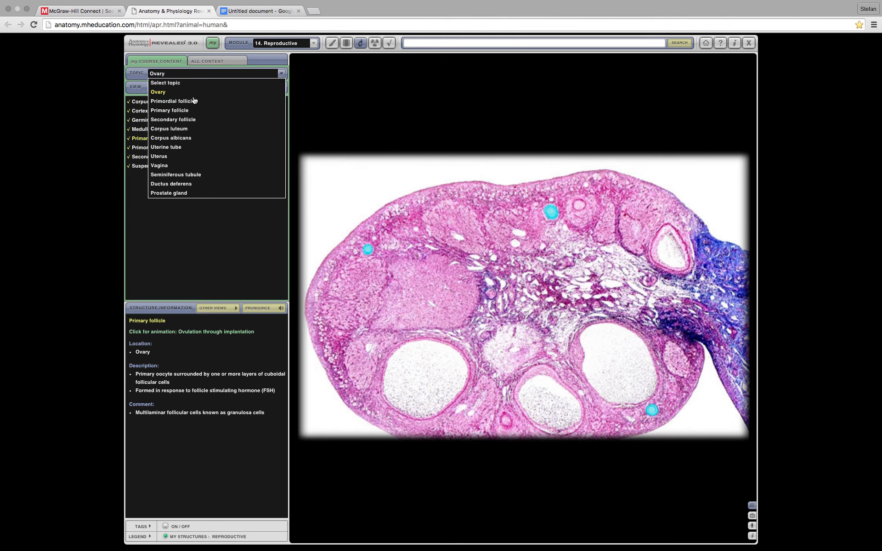
pyautogui.moveTo(185, 156)
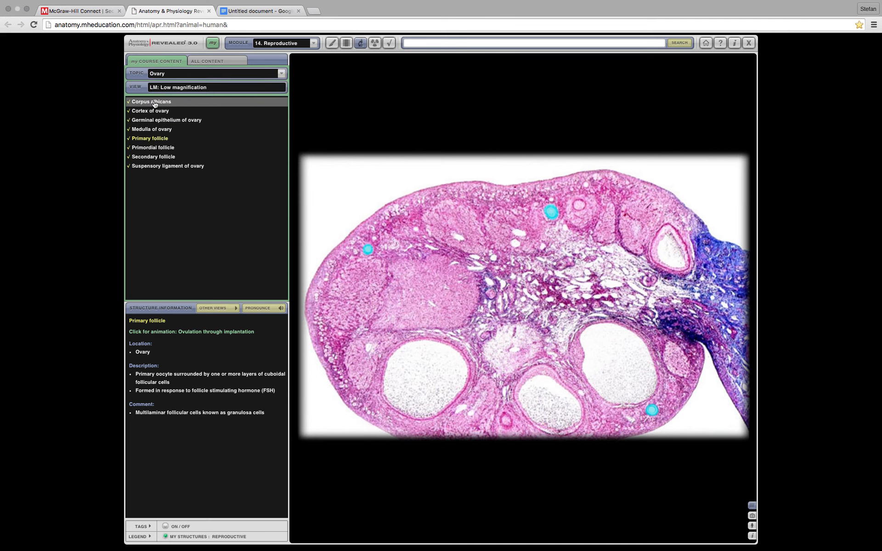
pyautogui.moveTo(152, 129)
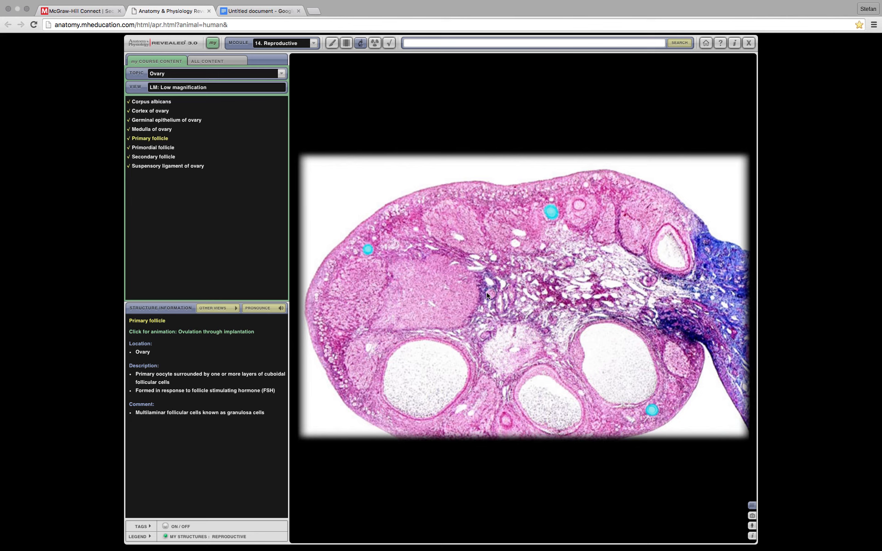
pyautogui.moveTo(450, 326)
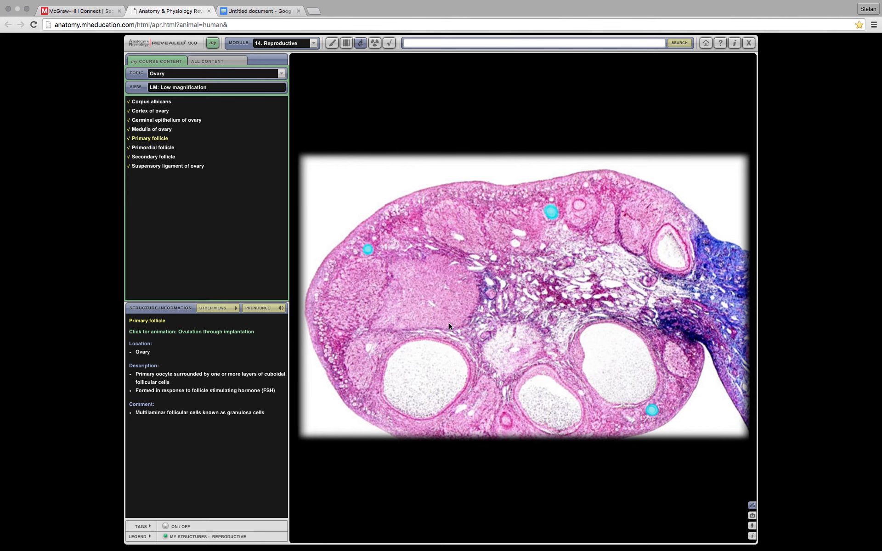
pyautogui.click(153, 156)
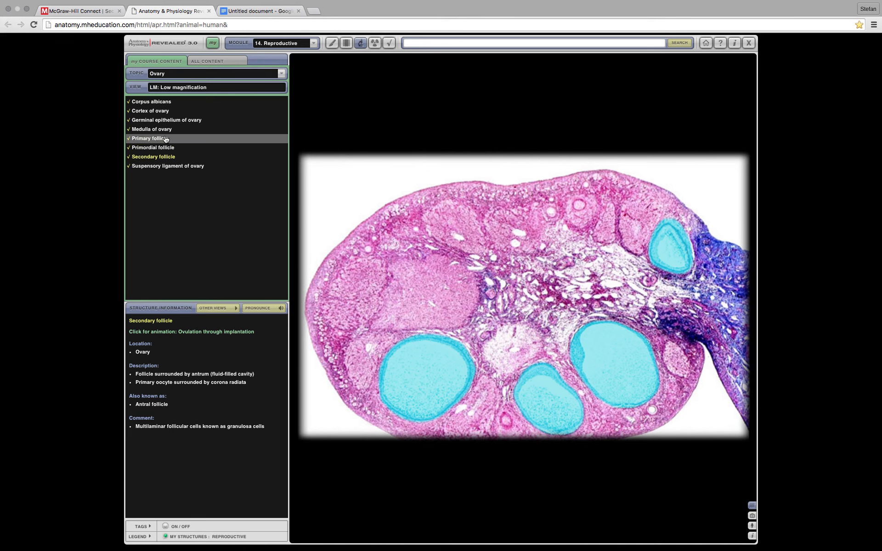
pyautogui.click(150, 138)
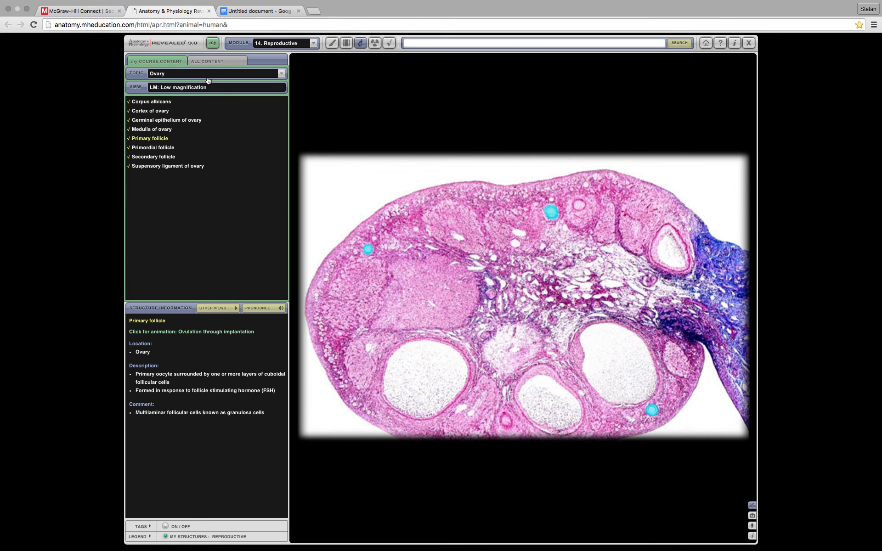
# Select the Seminiferous tubule topic and show it at SEM low magnification
pyautogui.click(280, 73)
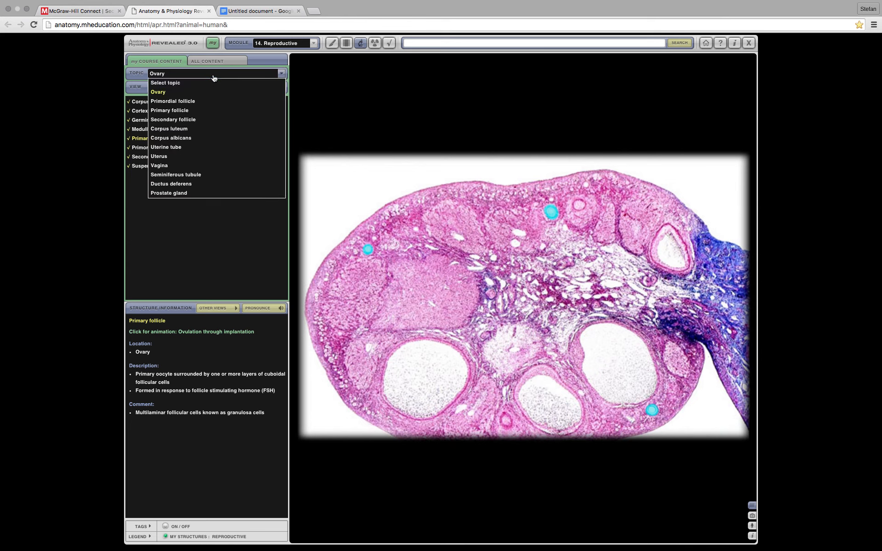
pyautogui.moveTo(175, 147)
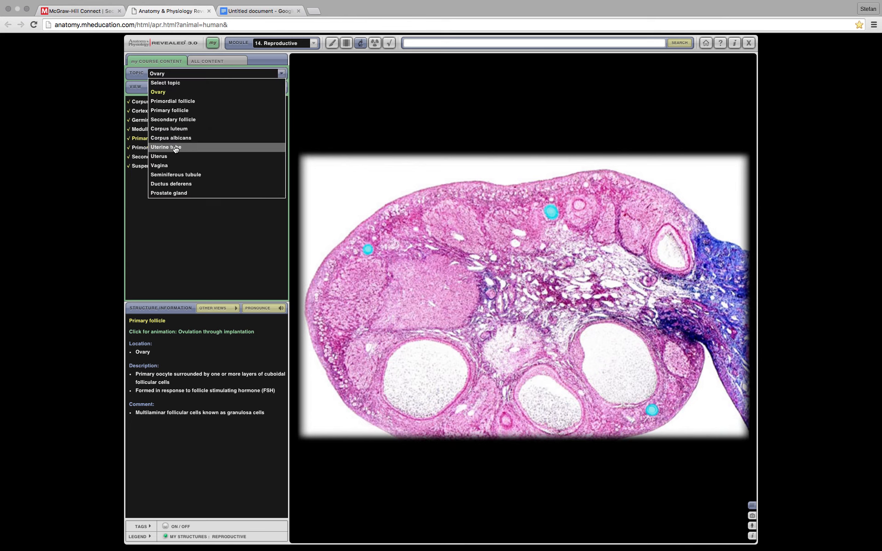
pyautogui.moveTo(166, 159)
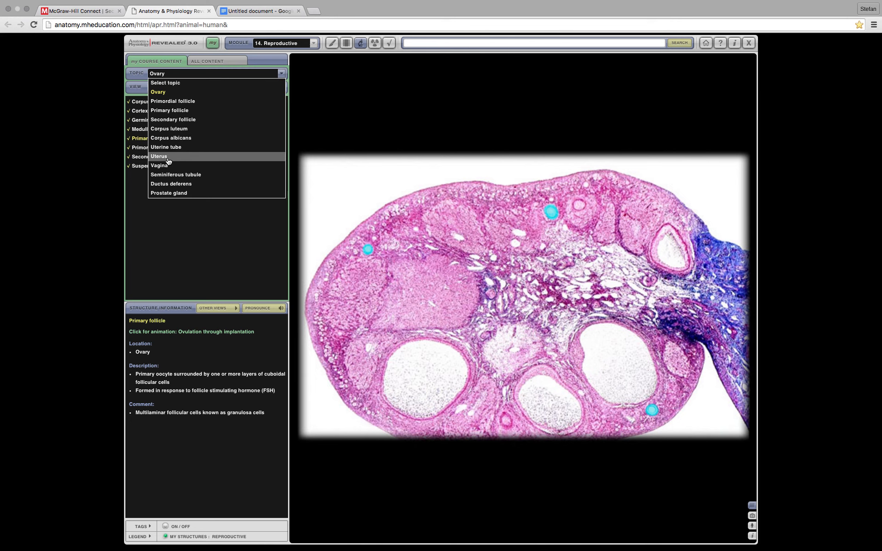
pyautogui.moveTo(169, 128)
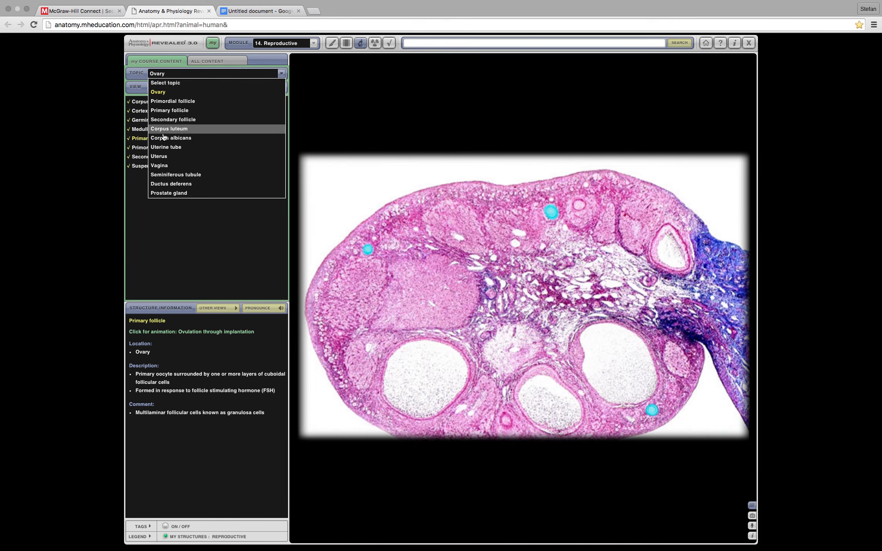
pyautogui.moveTo(197, 175)
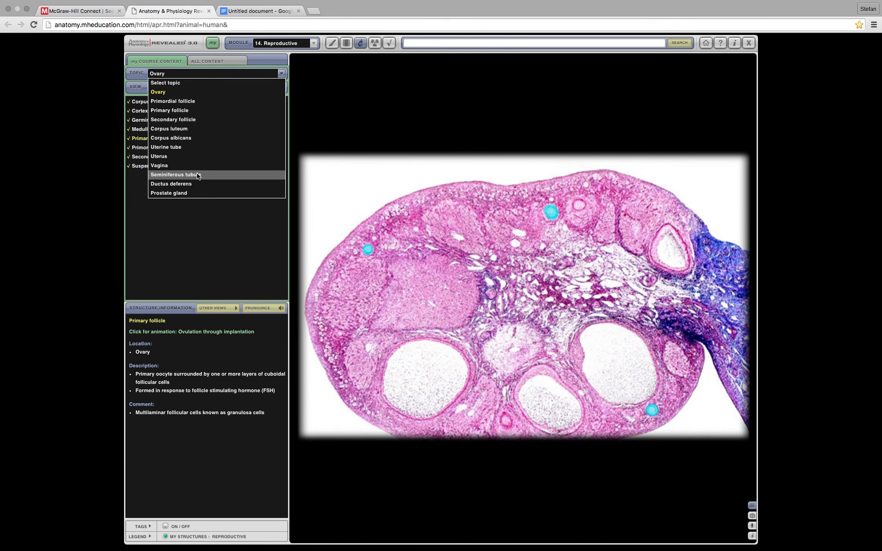
pyautogui.click(175, 174)
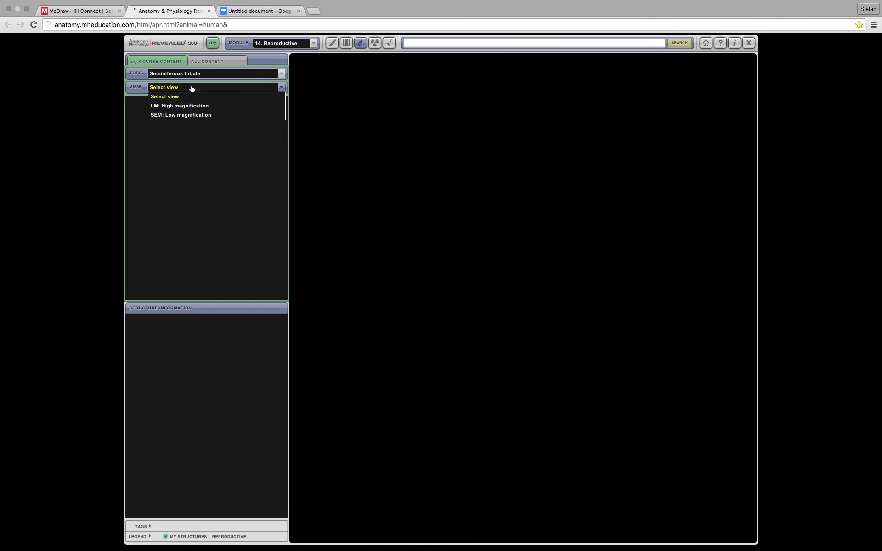
pyautogui.click(180, 116)
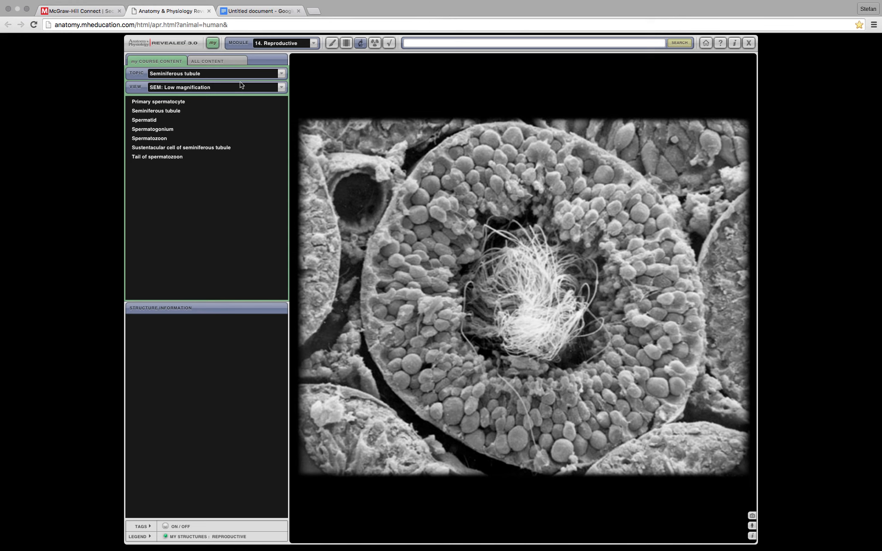
pyautogui.click(280, 73)
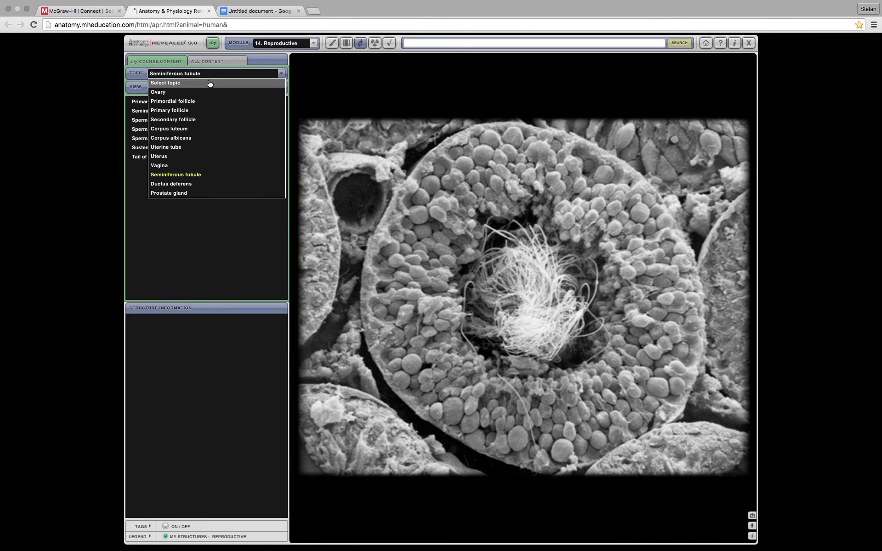
pyautogui.moveTo(190, 129)
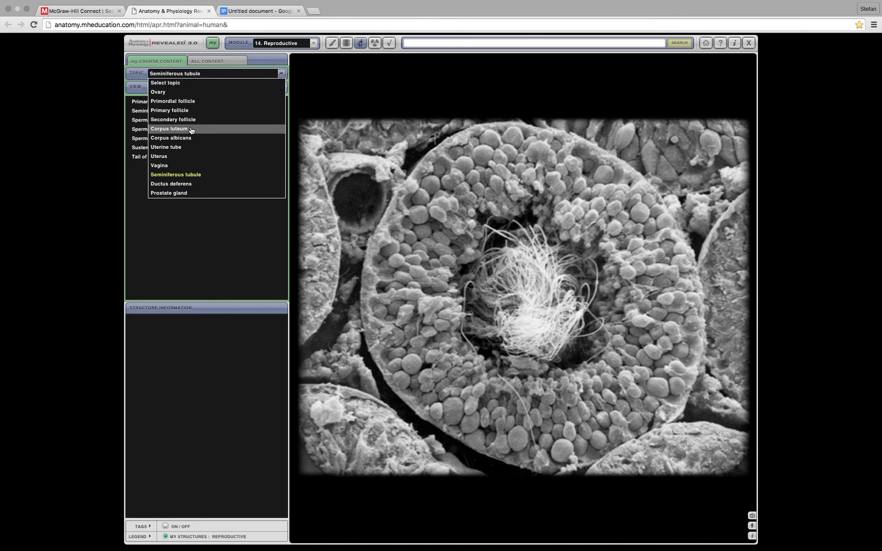
pyautogui.moveTo(177, 175)
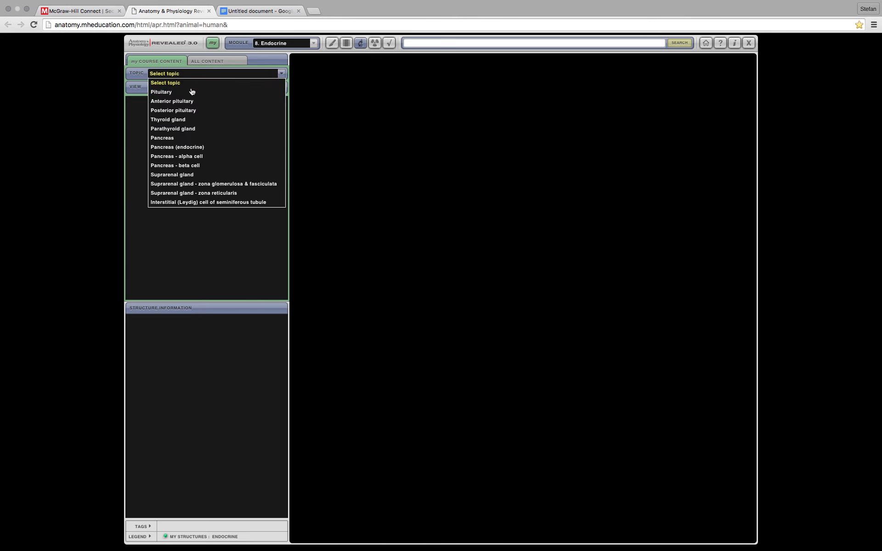
pyautogui.moveTo(208, 202)
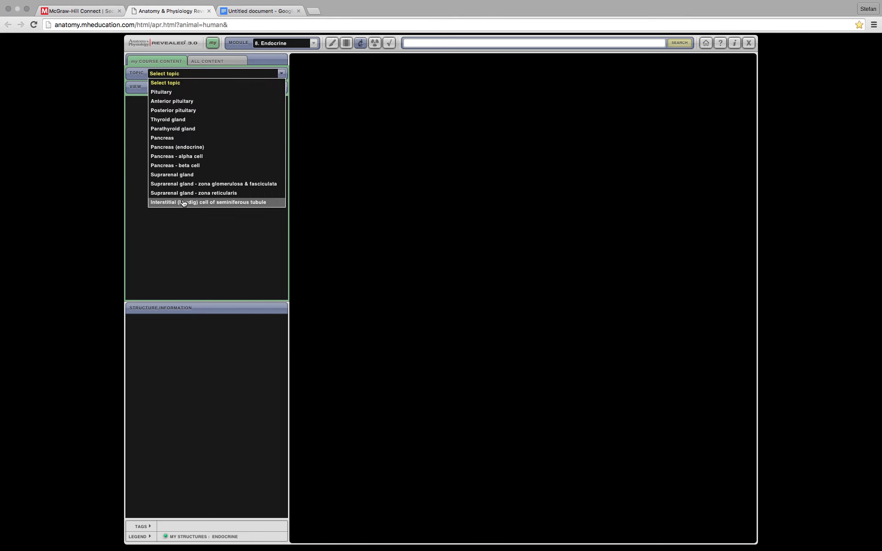
pyautogui.moveTo(173, 128)
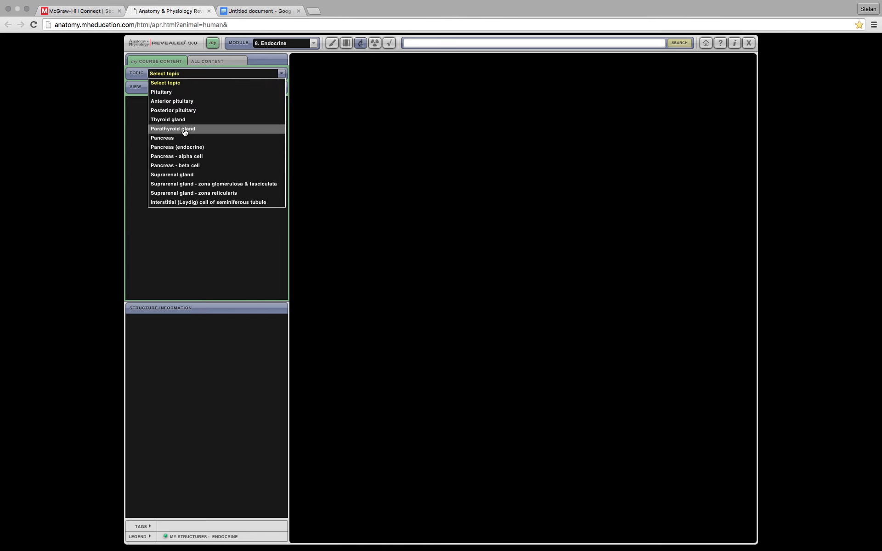
# Load the Interstitial (Leydig) cell topic and highlight the Leydig cell nuclei
pyautogui.click(209, 202)
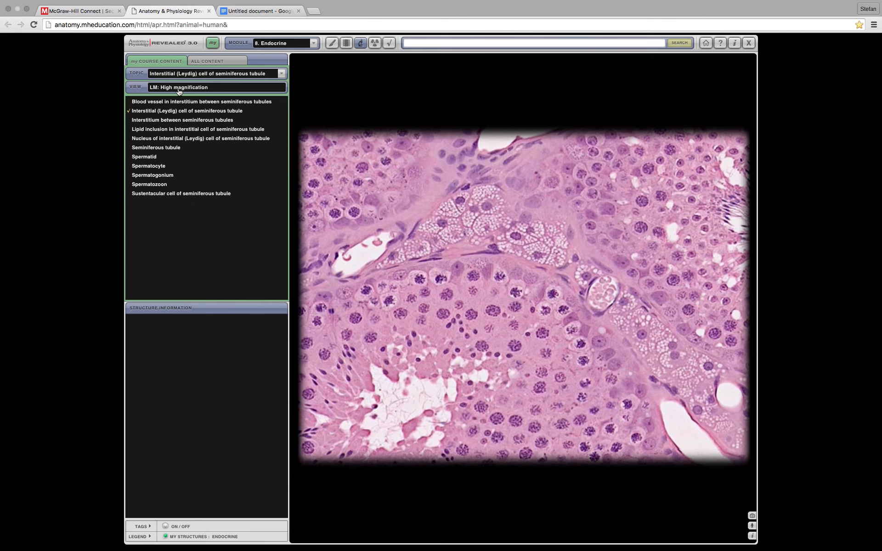
pyautogui.moveTo(208, 100)
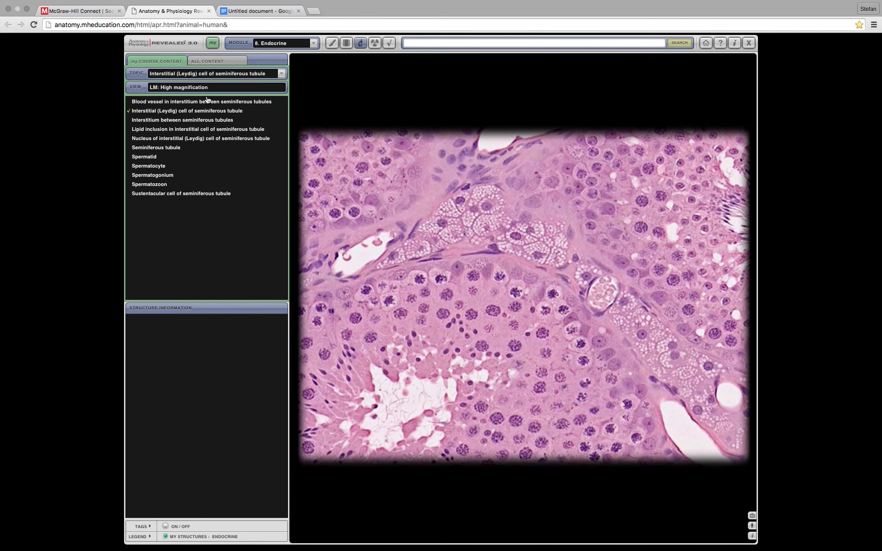
pyautogui.moveTo(240, 62)
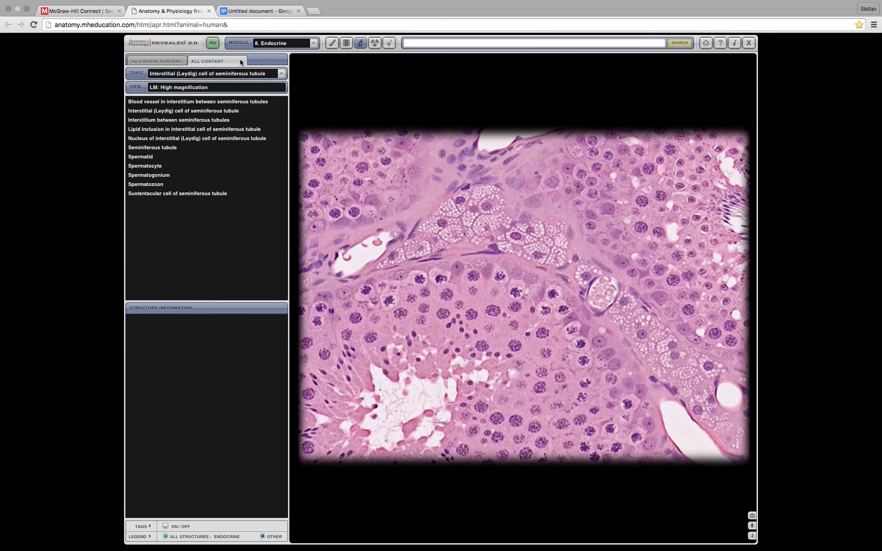
pyautogui.click(196, 129)
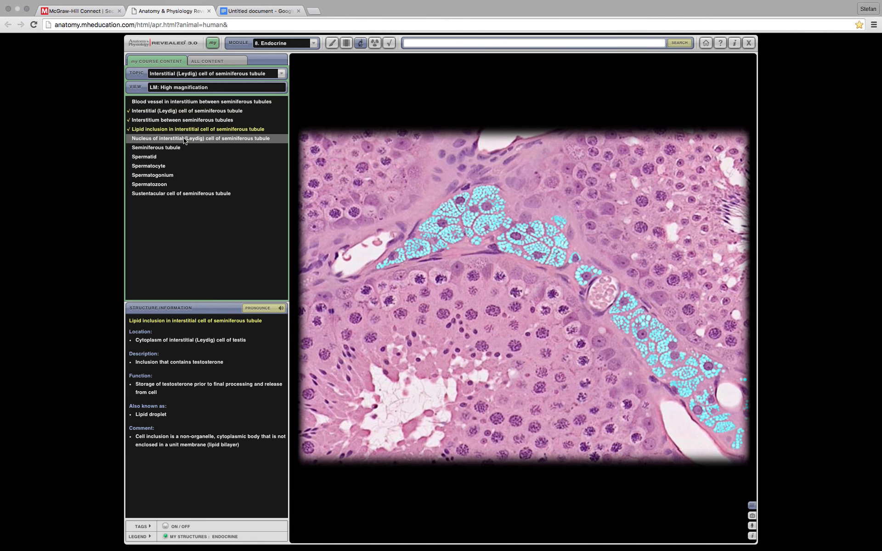
pyautogui.click(201, 138)
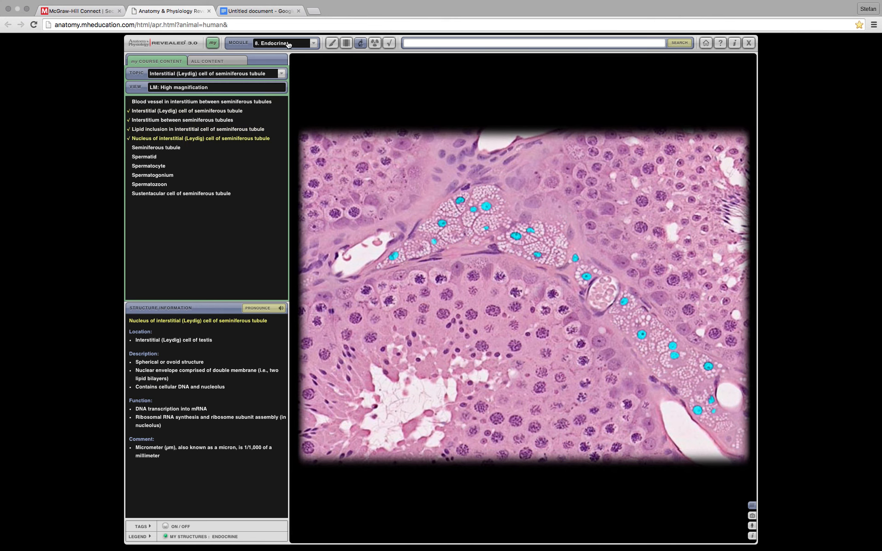
pyautogui.click(313, 42)
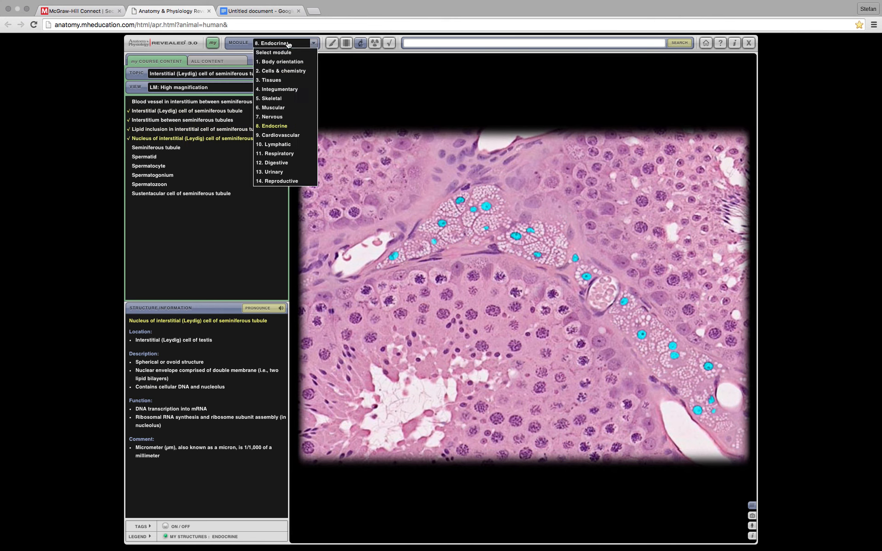
# Switch to the Reproductive module and highlight the seminiferous tubule's basal lamina
pyautogui.click(276, 181)
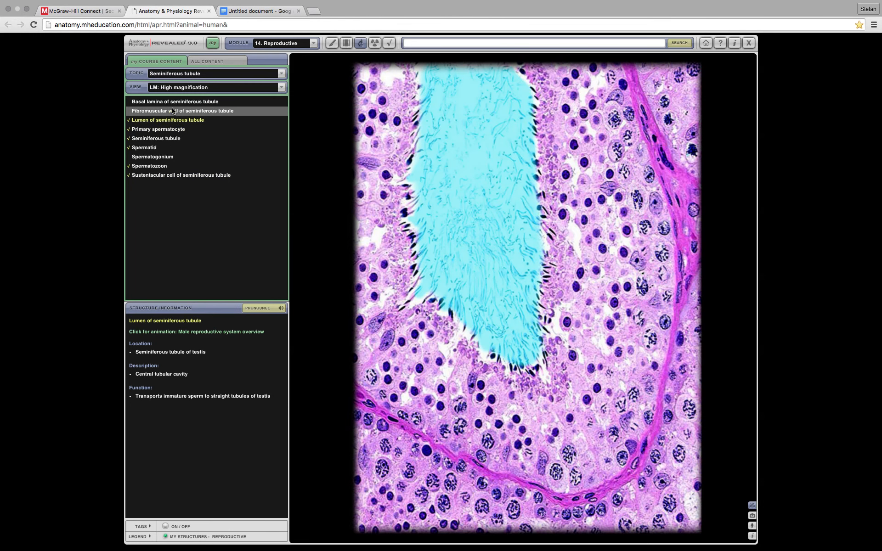
pyautogui.click(175, 102)
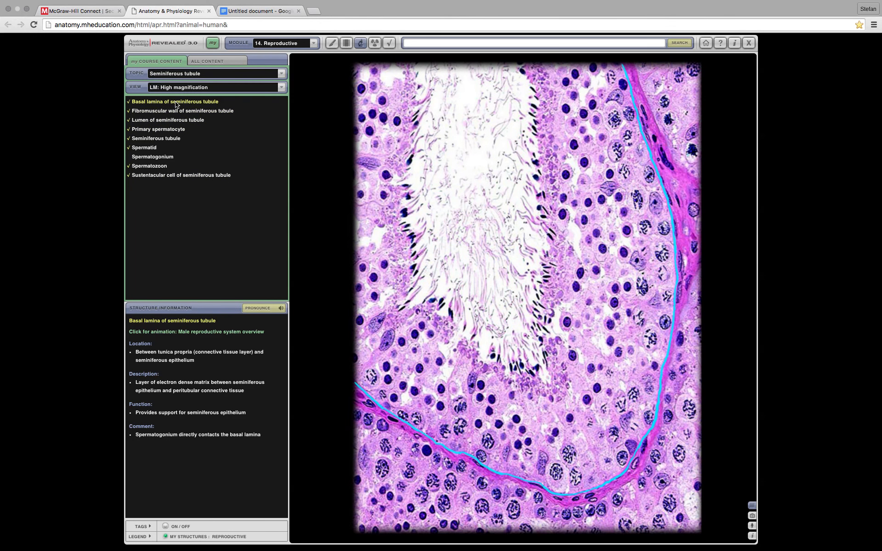
pyautogui.moveTo(187, 92)
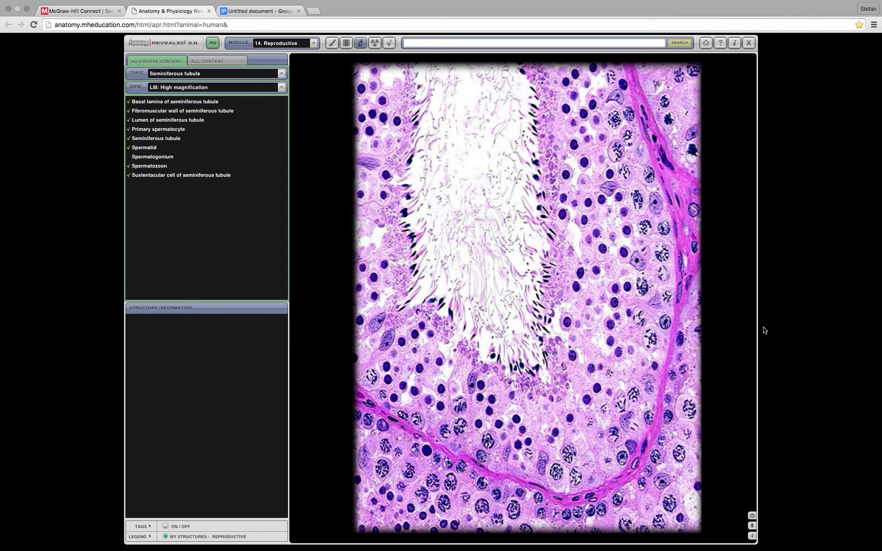
pyautogui.moveTo(779, 321)
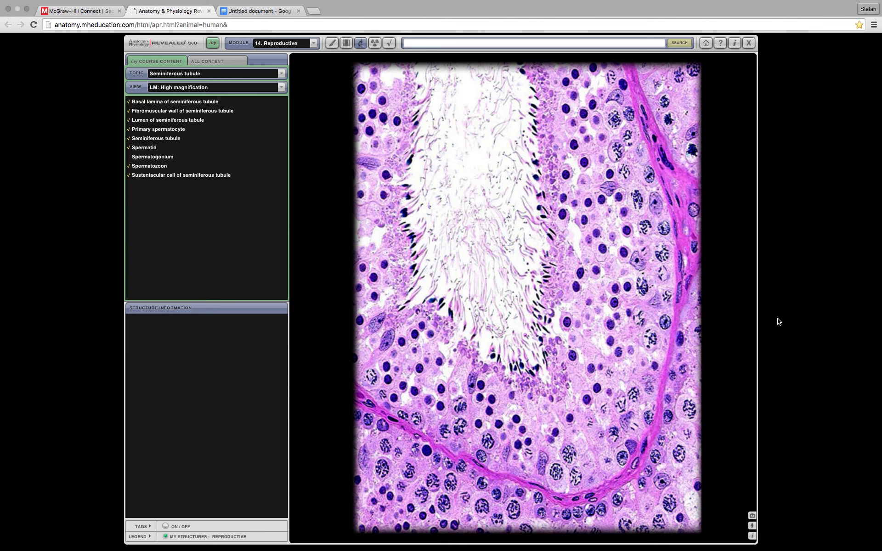